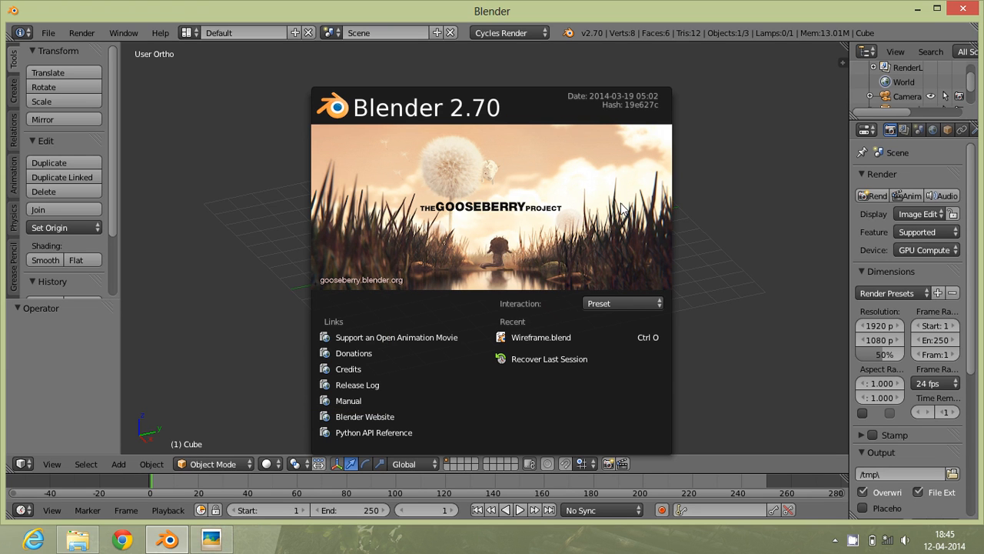
mouse_move(684, 216)
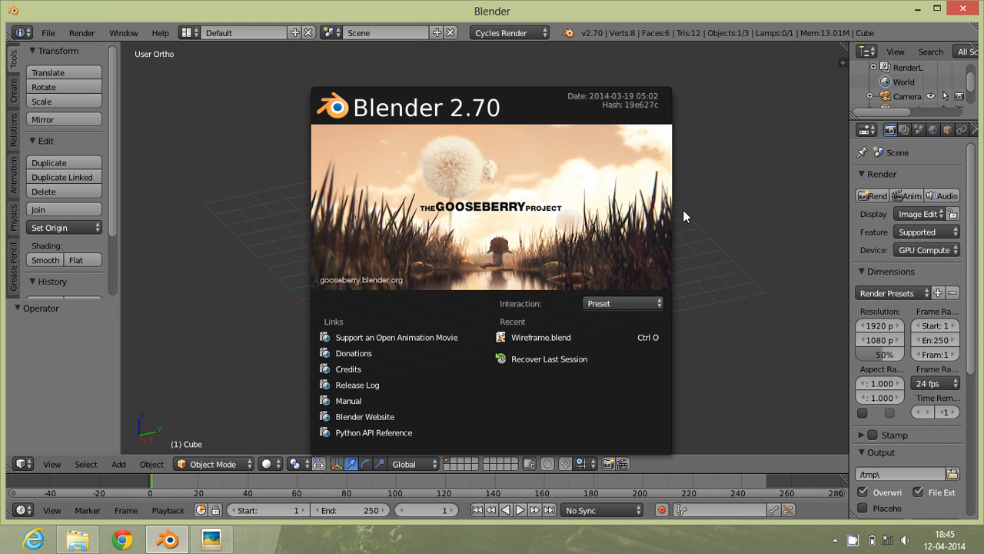
mouse_move(826, 275)
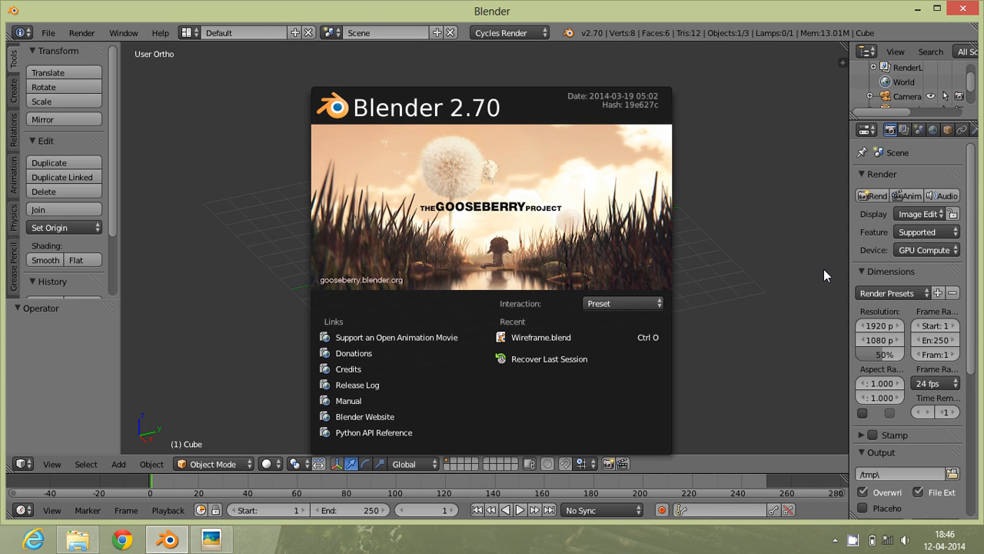
mouse_move(772, 284)
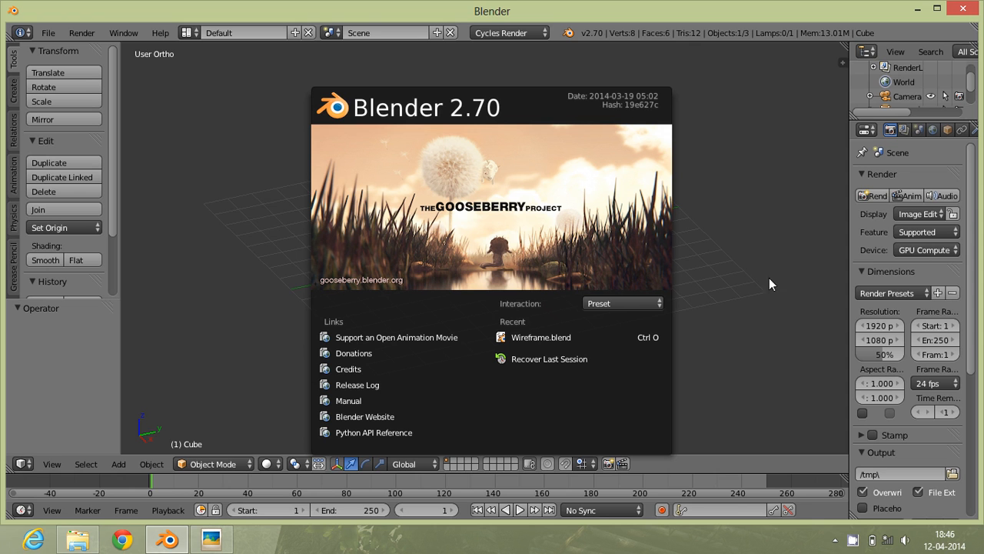
mouse_move(752, 182)
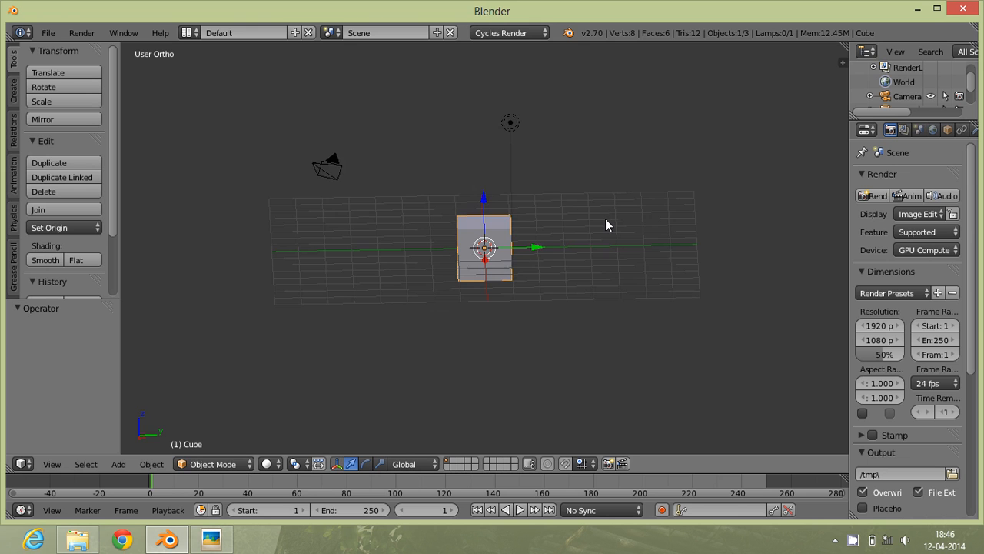
Delete the default cube and lamp so only the camera remains
key("KP_1")
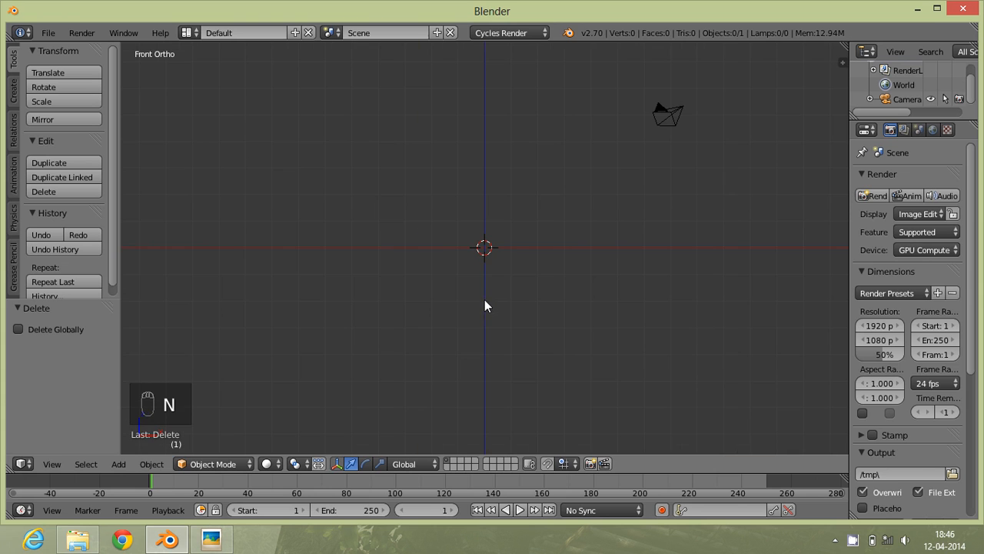
mouse_move(410, 257)
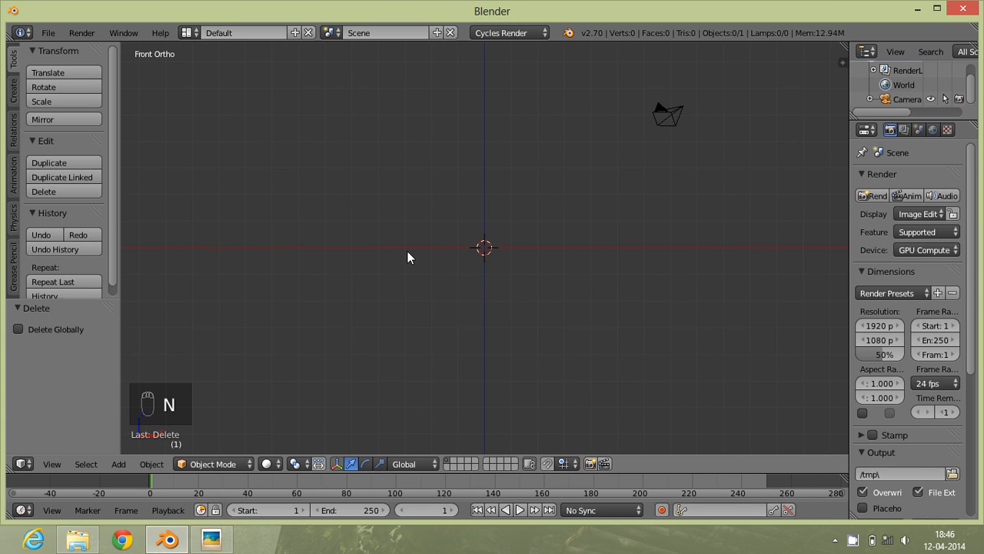
mouse_move(525, 257)
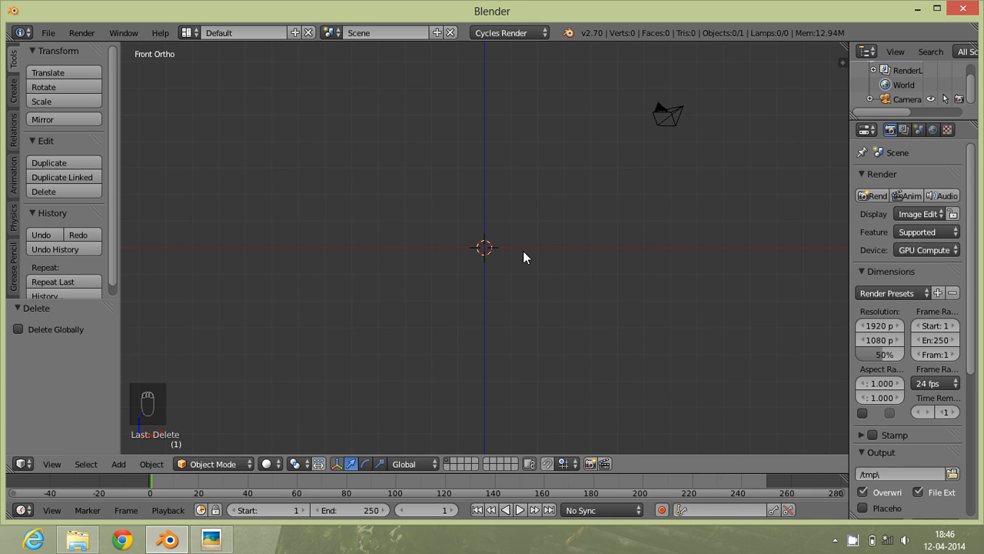
Add a UV sphere at the scene centre and scale it by 1.238
key("shift+a")
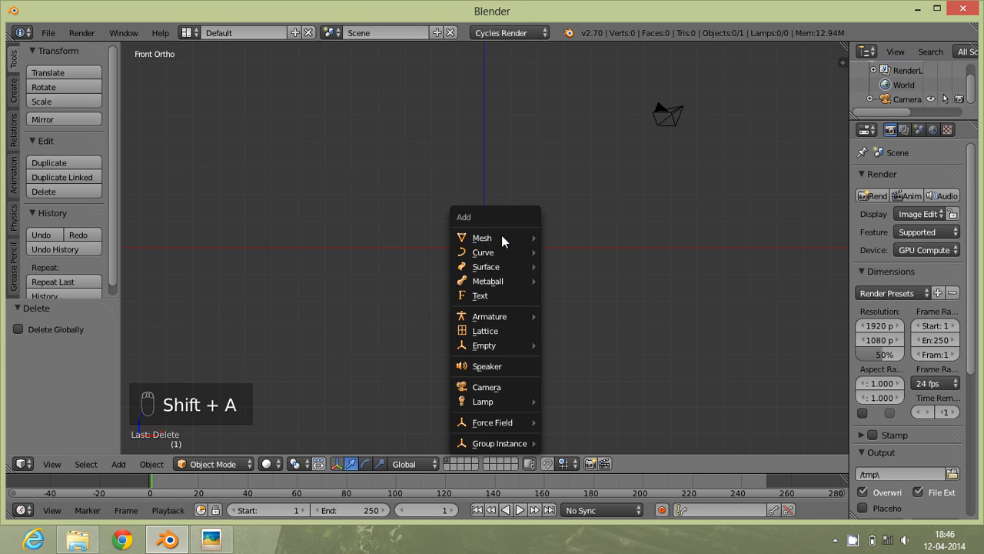
left_click(482, 236)
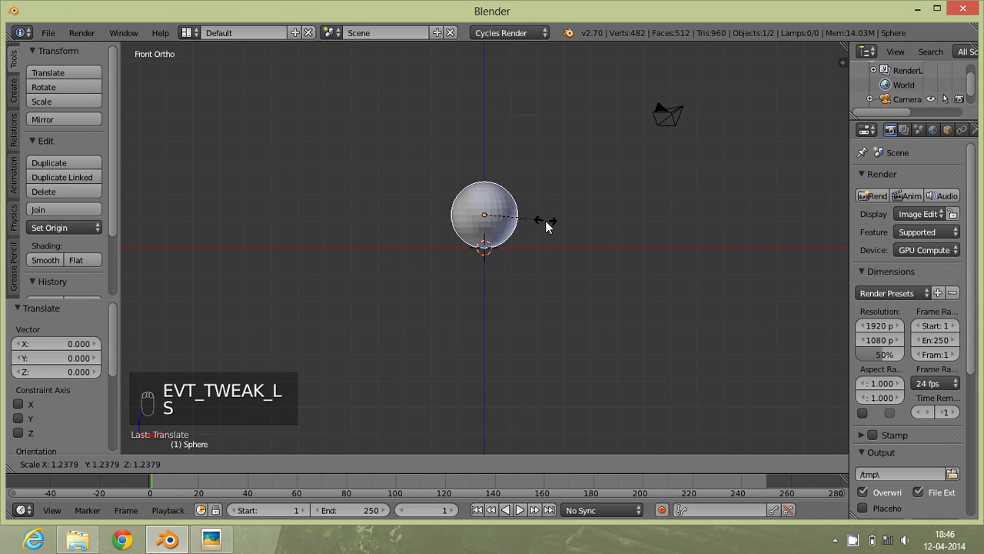
key("s")
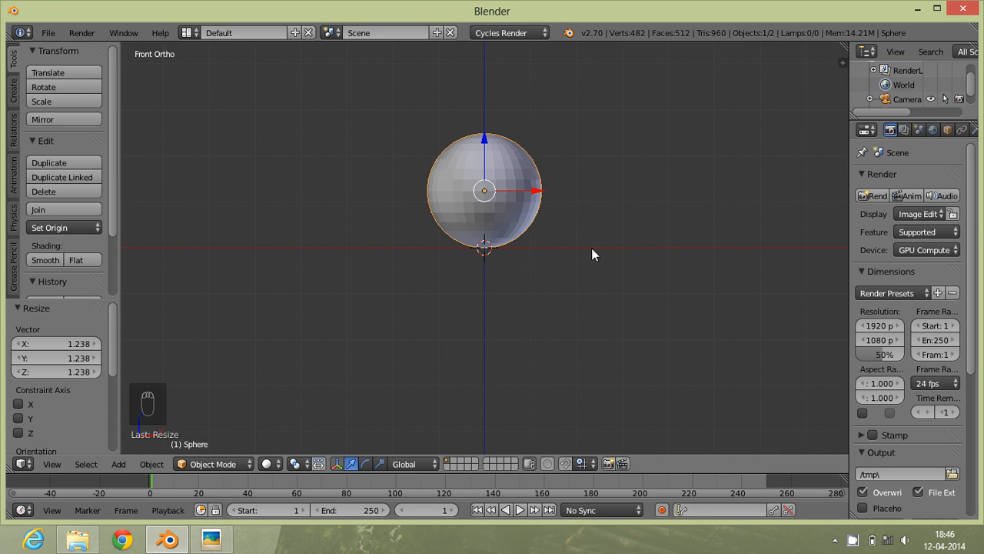
mouse_move(449, 257)
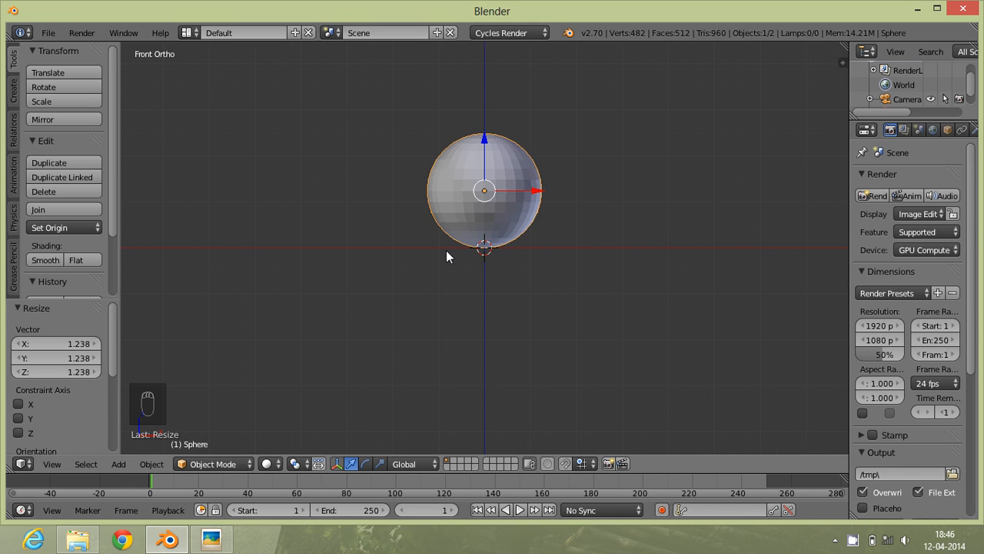
mouse_move(845, 164)
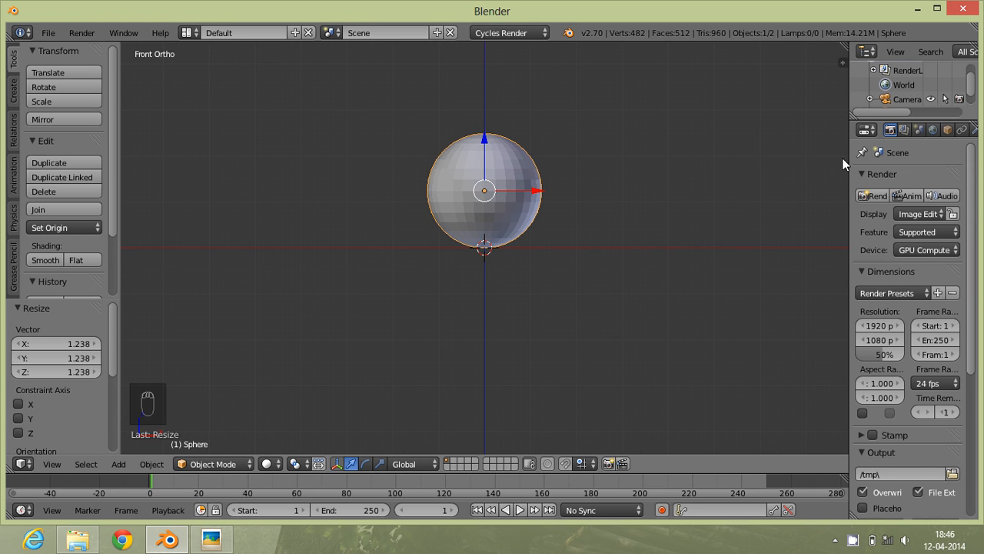
mouse_move(564, 224)
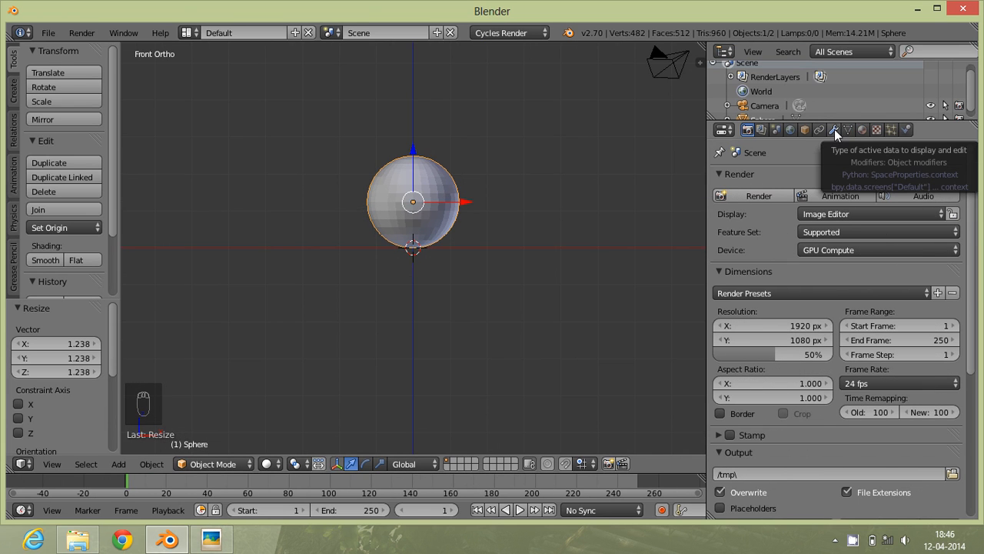
Add a Wireframe modifier to the sphere from the Modifiers tab
left_click(834, 129)
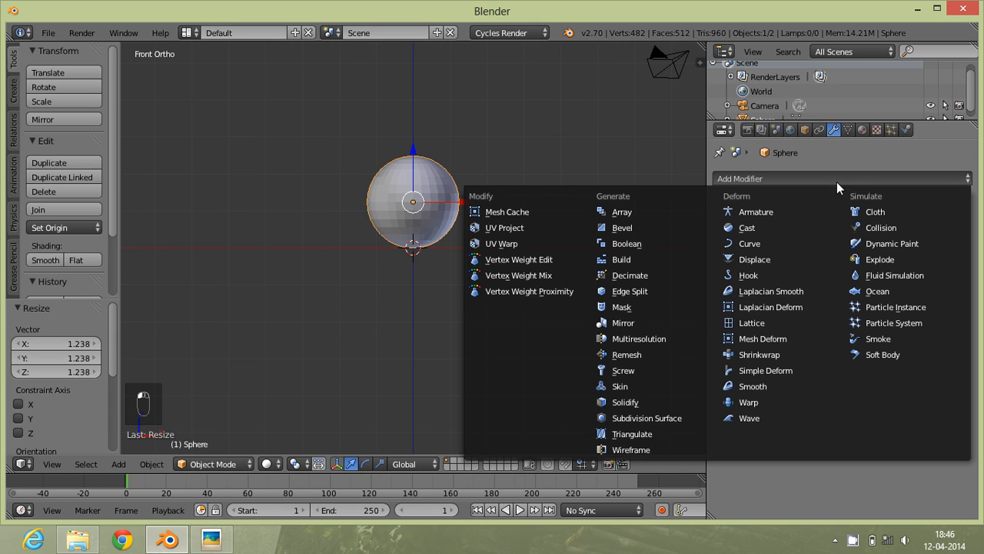
mouse_move(631, 449)
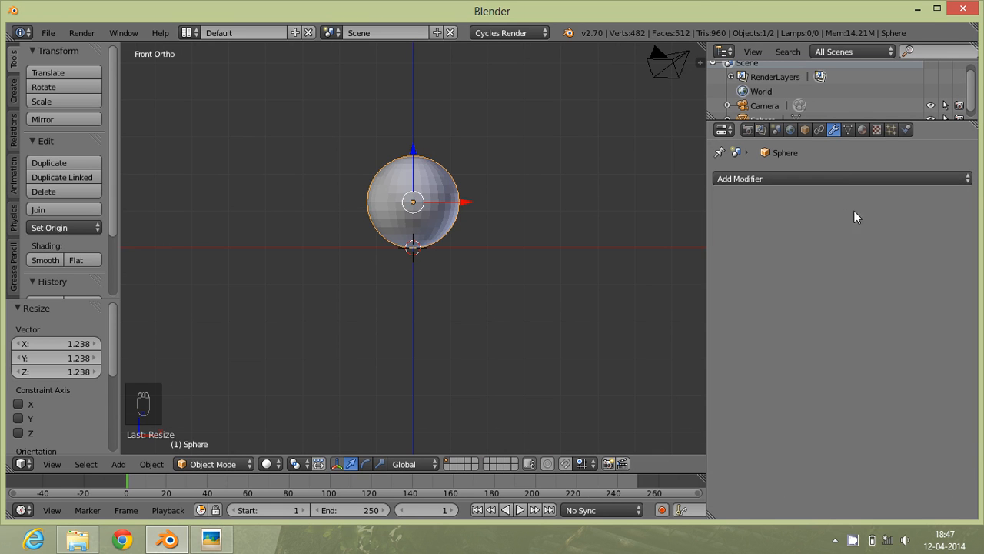
left_click(842, 177)
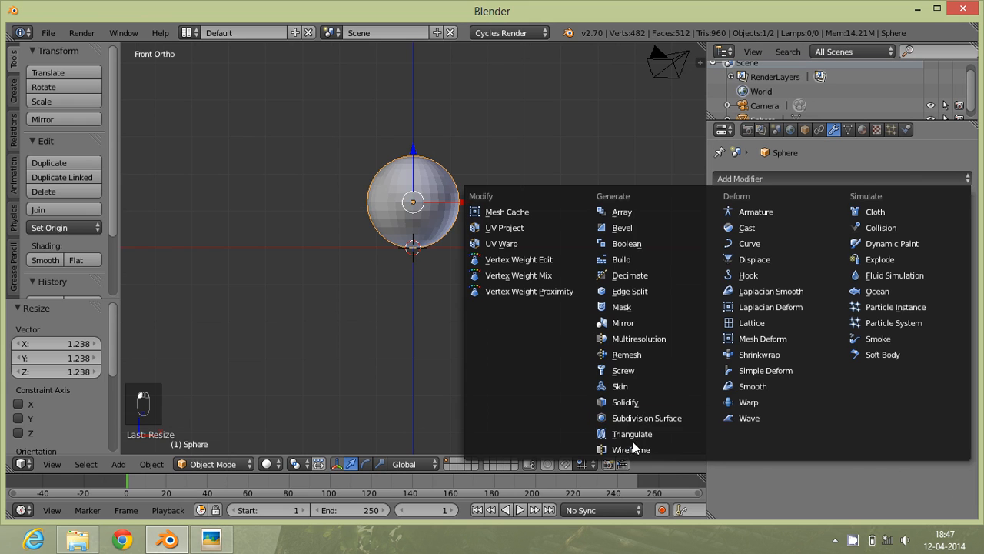
left_click(630, 449)
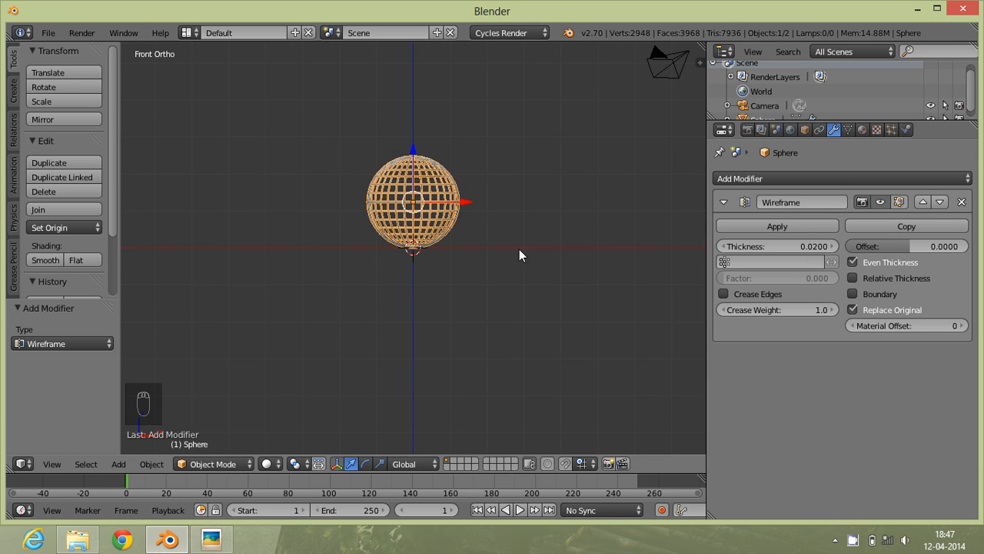
Thin the wireframe struts, then undo back to the original 0.02 thickness
left_click_drag(522, 254, 546, 253)
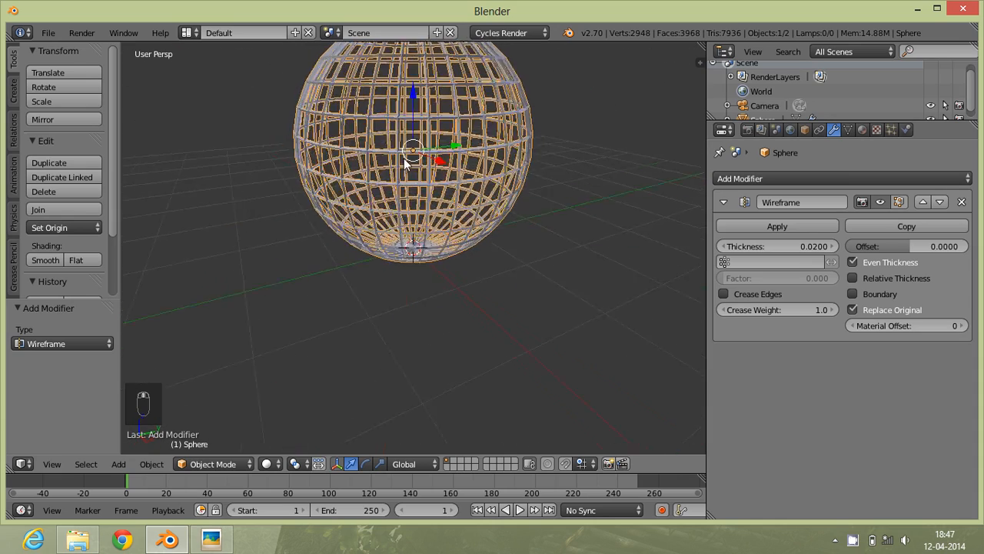
scroll("down", 3)
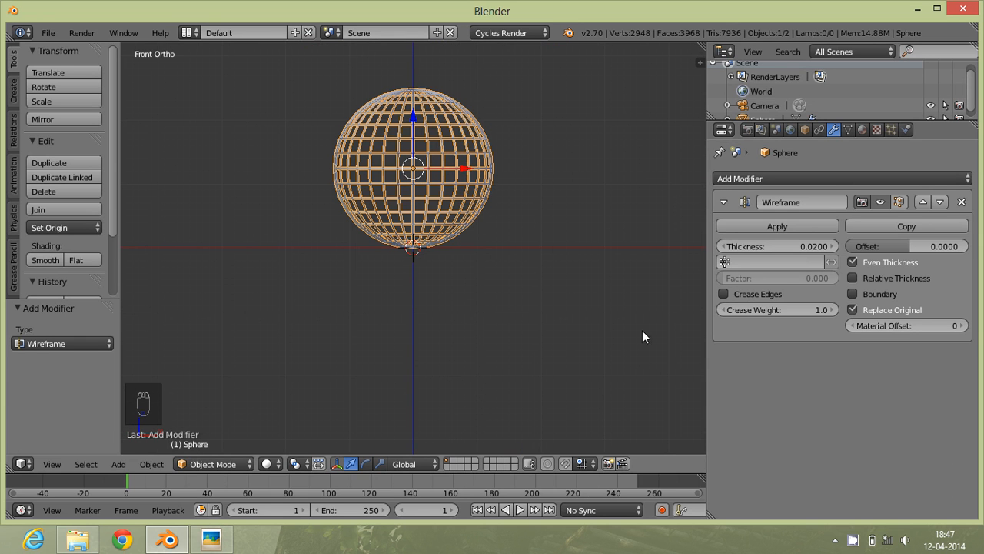
mouse_move(347, 254)
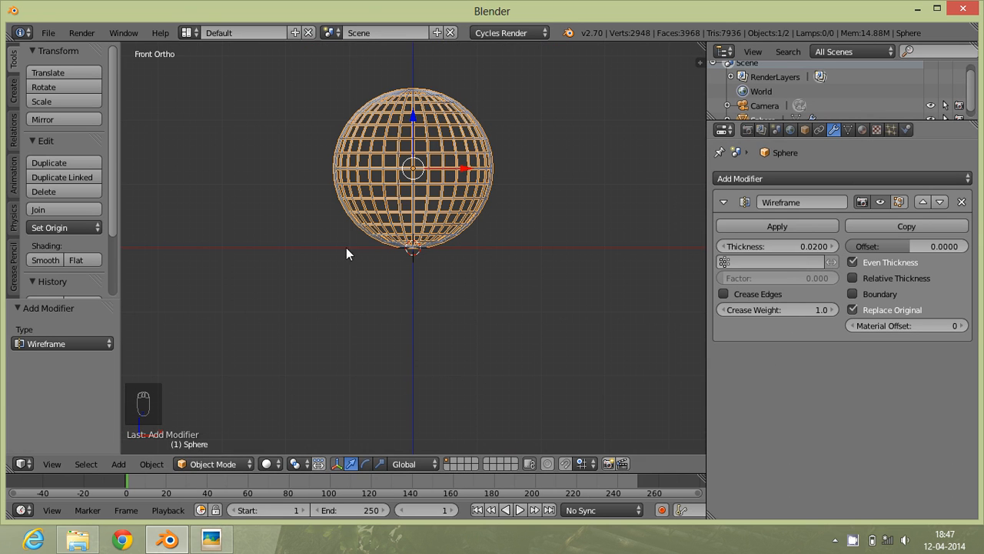
left_click_drag(769, 245, 773, 246)
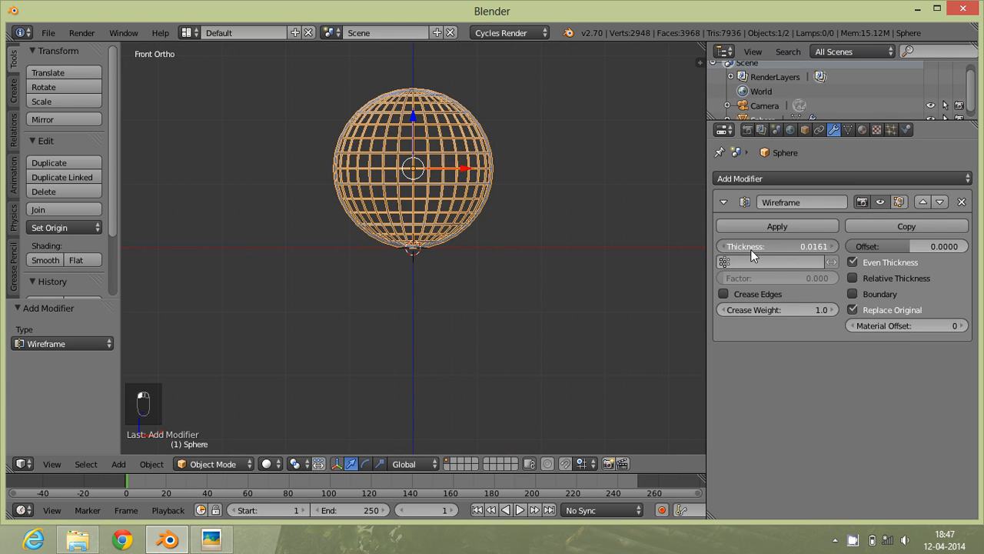
key("ctrl+z")
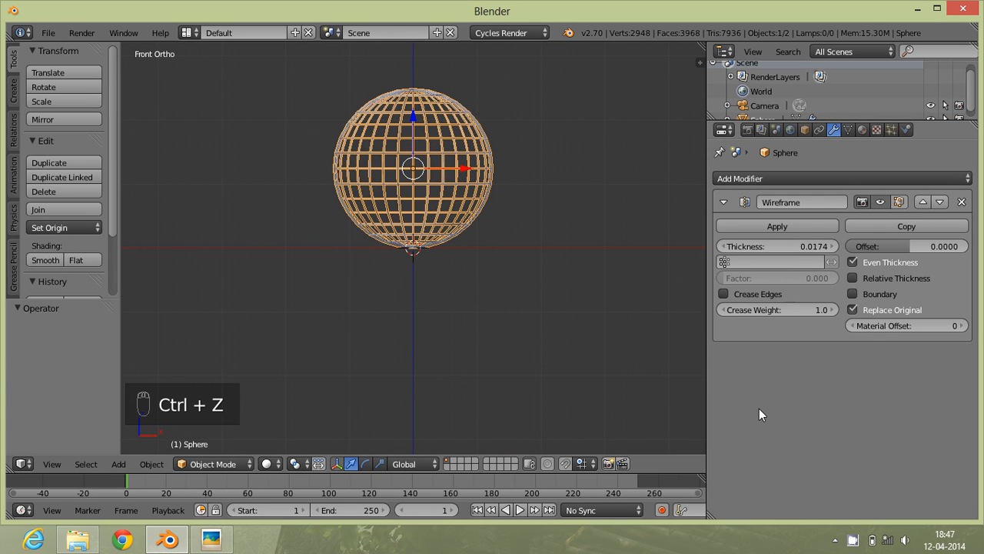
key("ctrl+z")
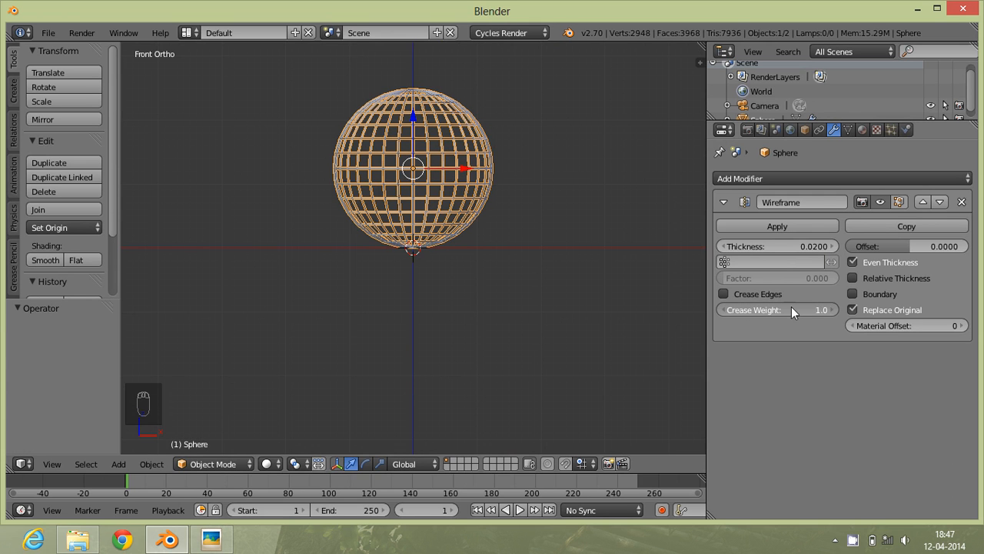
key("ctrl+z")
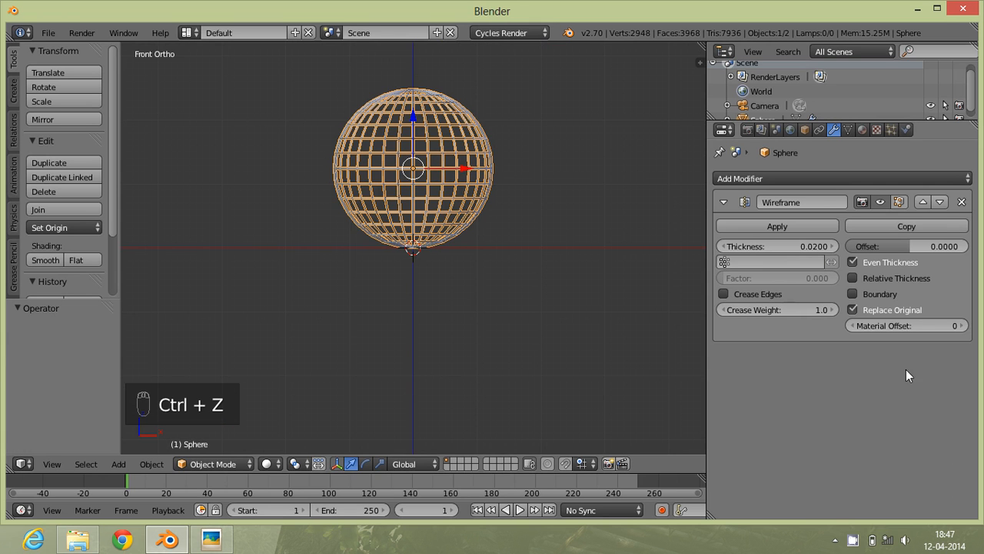
mouse_move(917, 344)
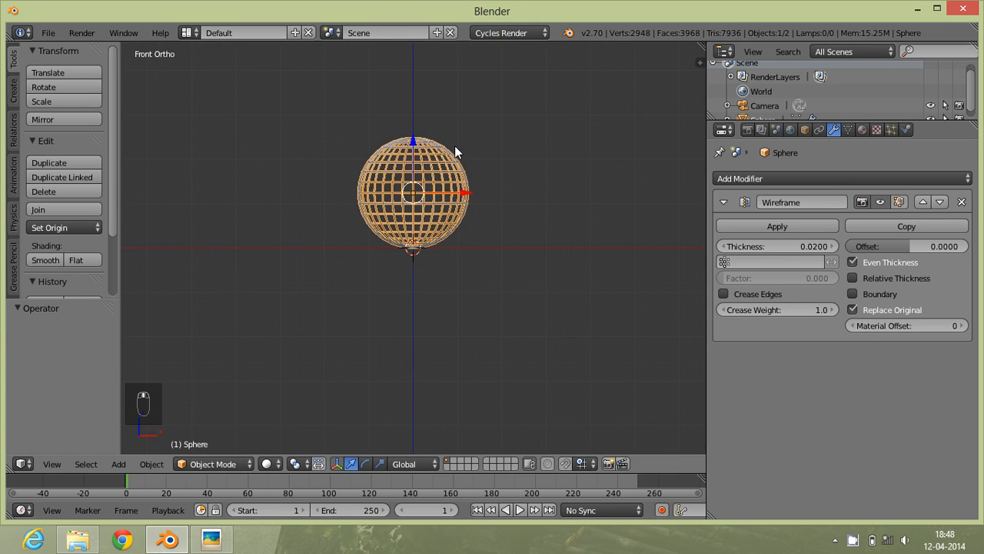
Turn off Replace Original in the Wireframe modifier and zoom in on the sphere
scroll("up", 3)
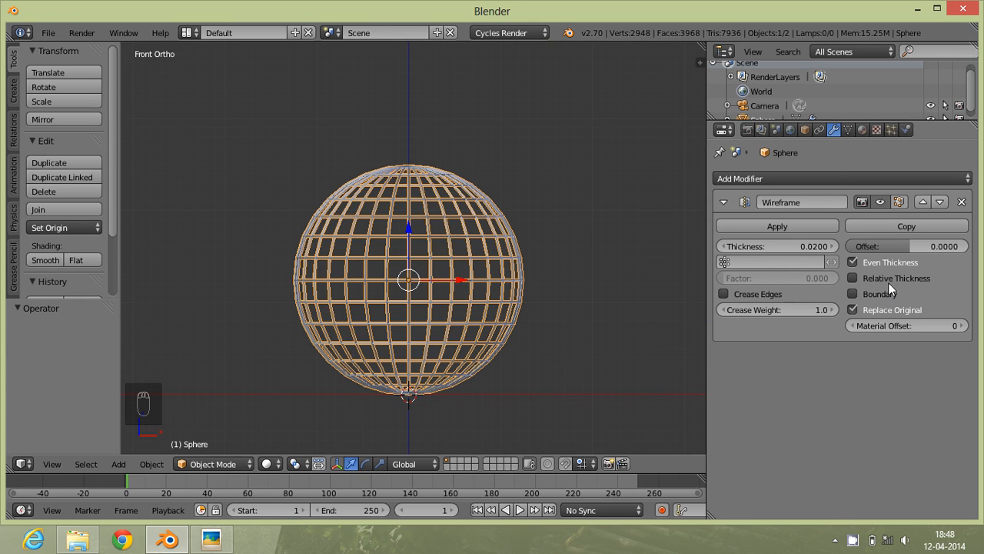
left_click(853, 309)
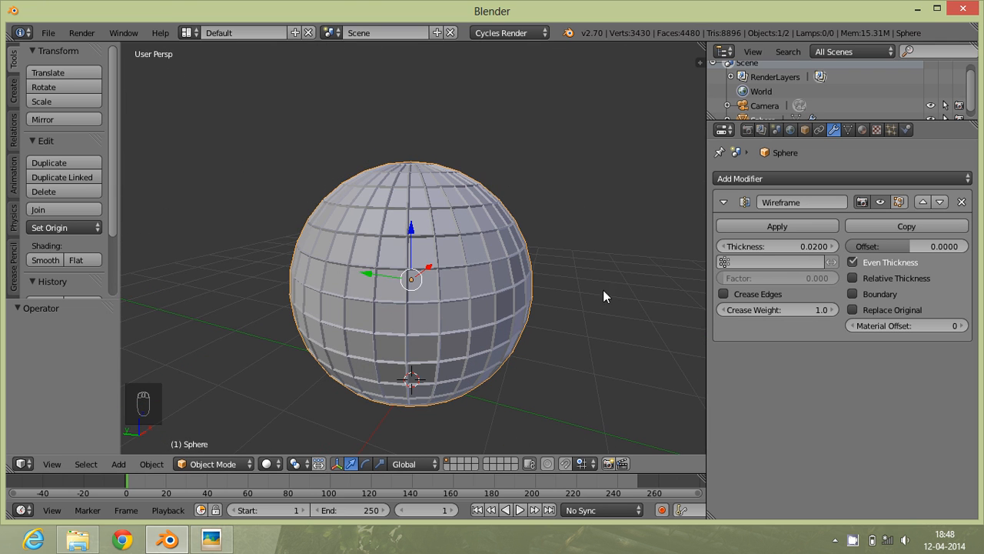
scroll("up", 3)
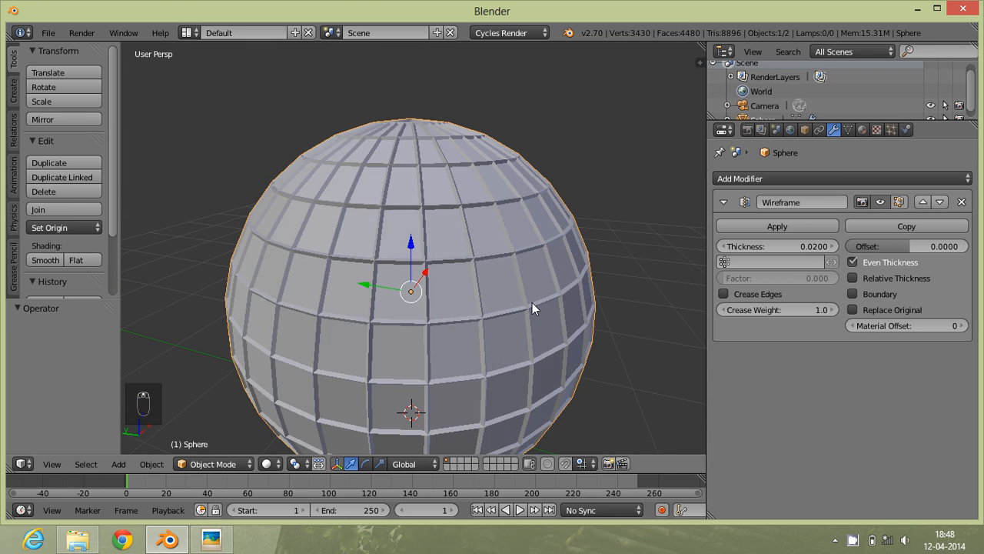
key("Tab")
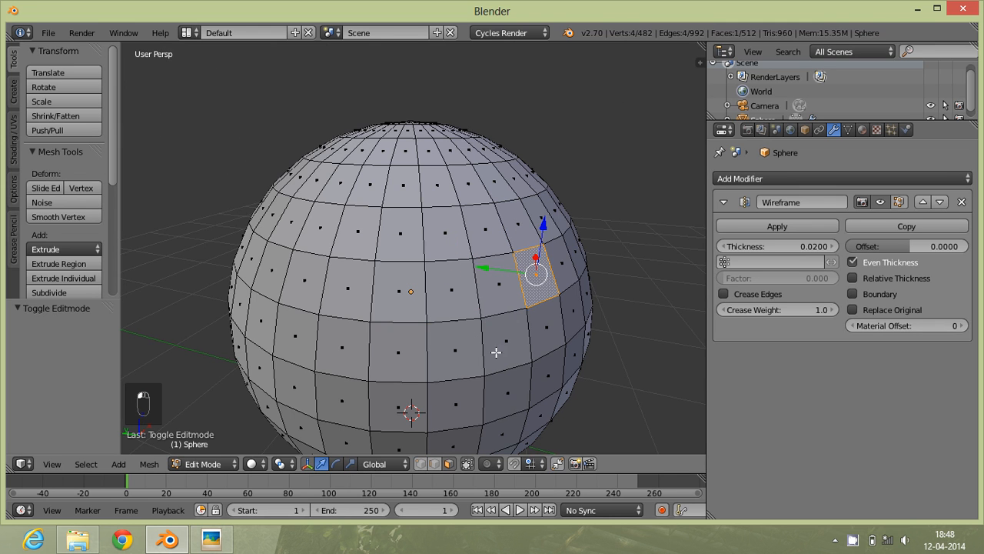
key("Tab")
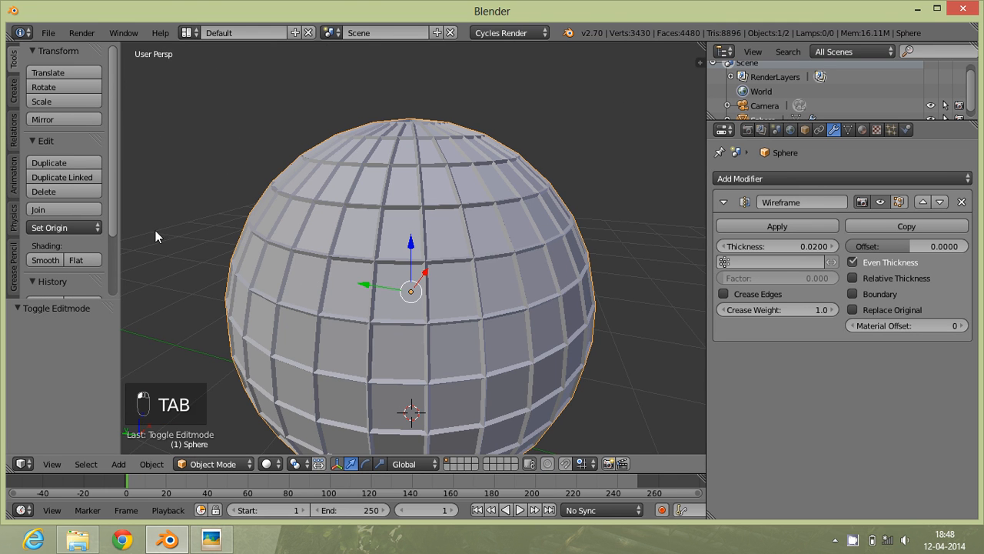
mouse_move(655, 308)
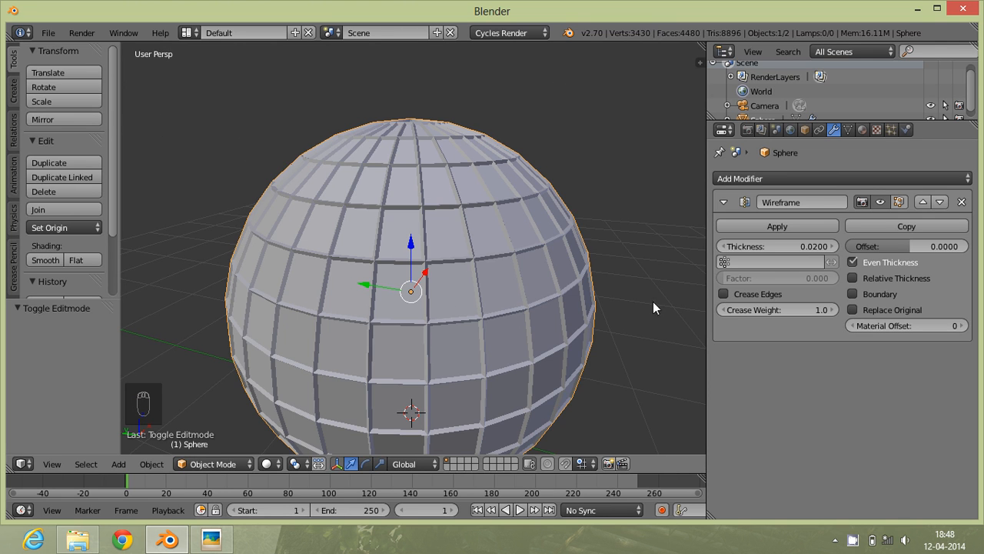
mouse_move(381, 275)
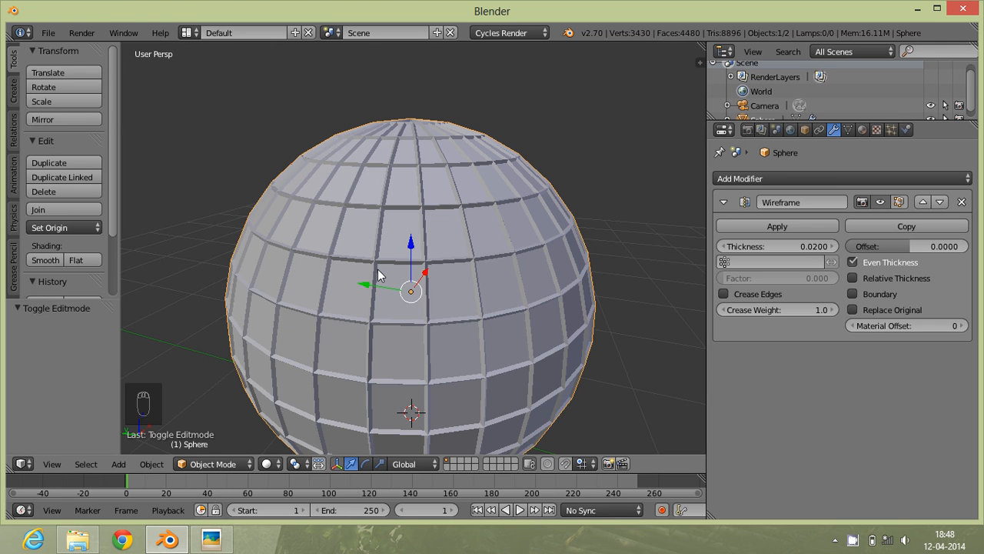
mouse_move(446, 425)
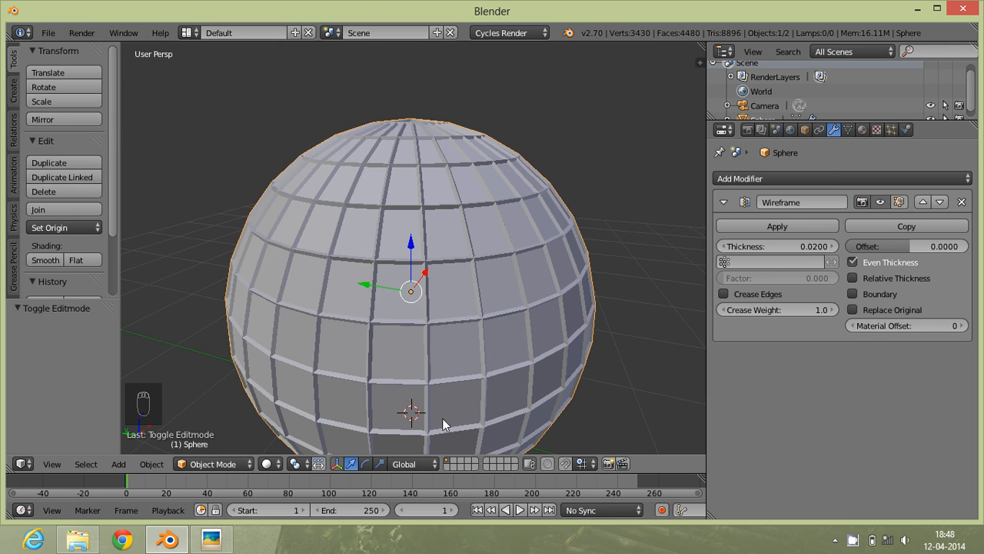
mouse_move(486, 328)
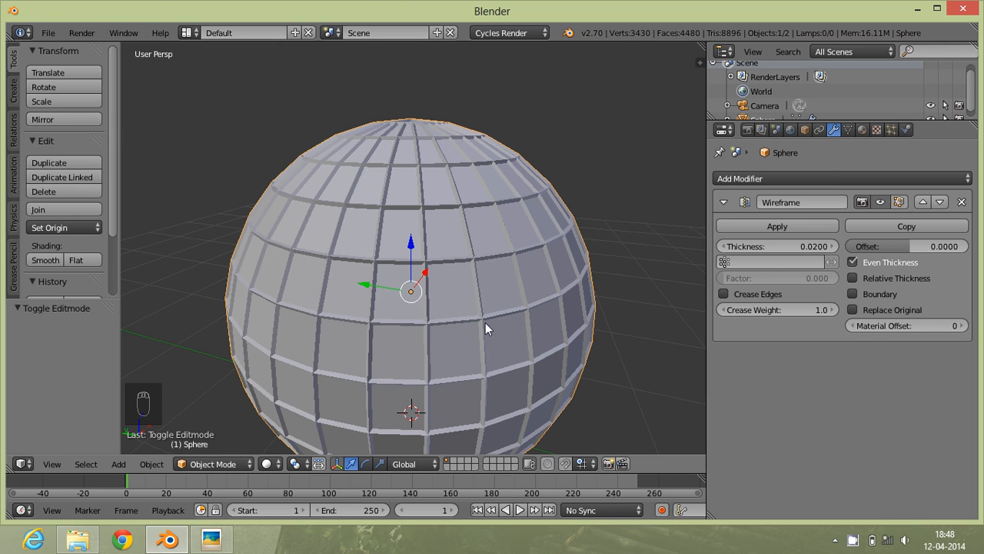
mouse_move(458, 310)
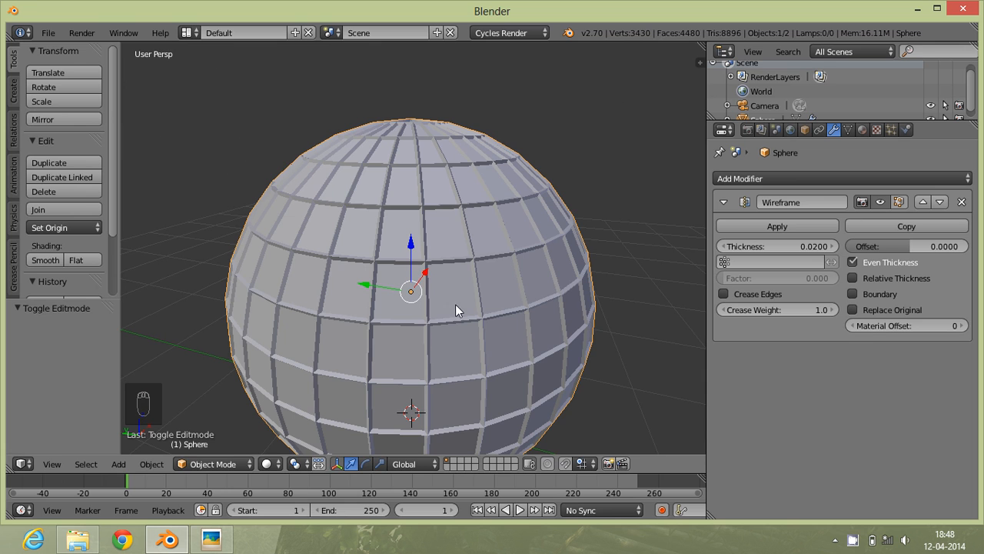
mouse_move(471, 194)
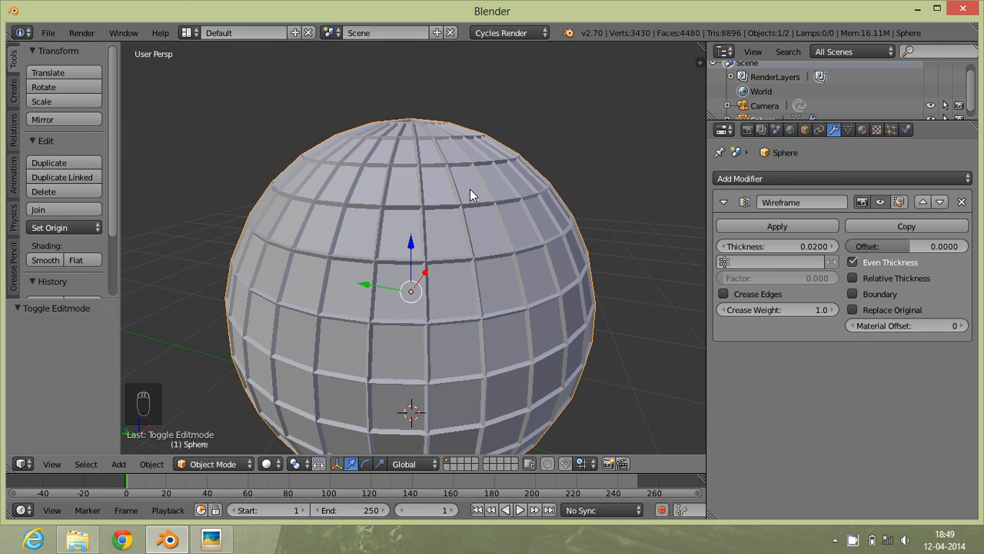
mouse_move(222, 366)
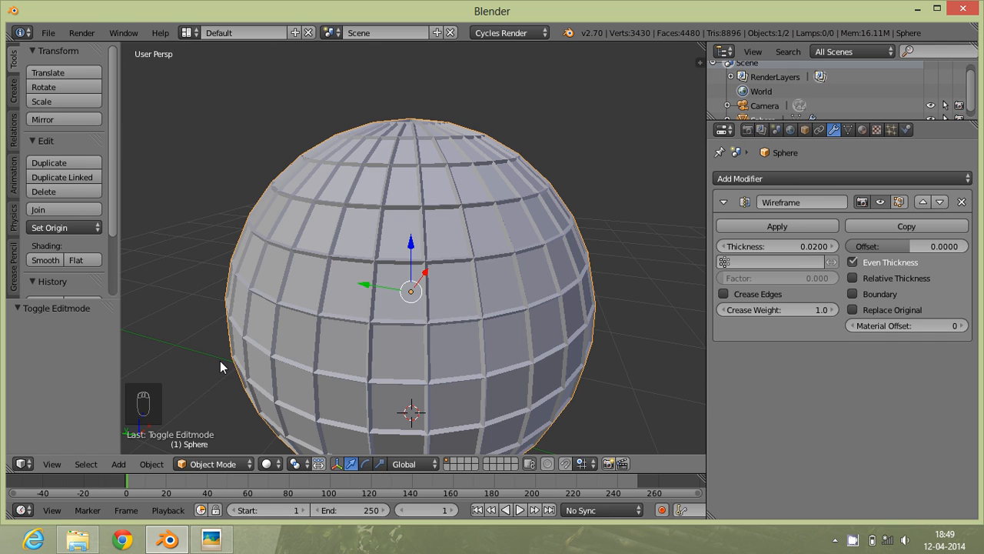
mouse_move(319, 331)
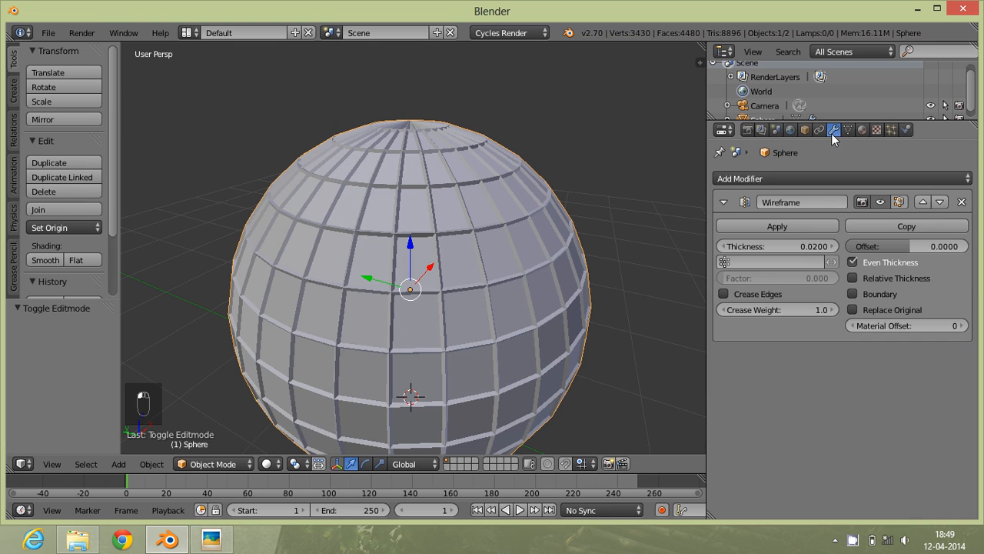
mouse_move(849, 161)
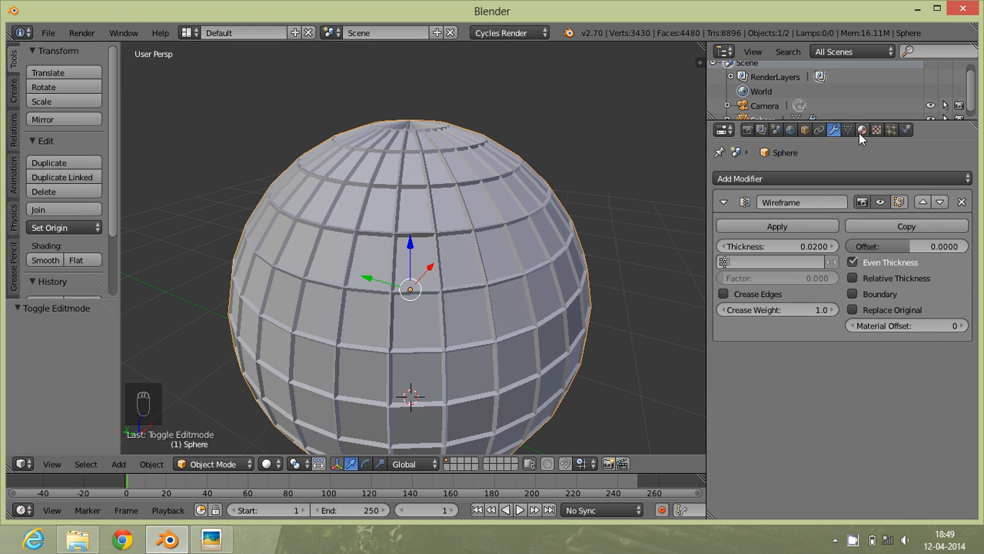
left_click(863, 129)
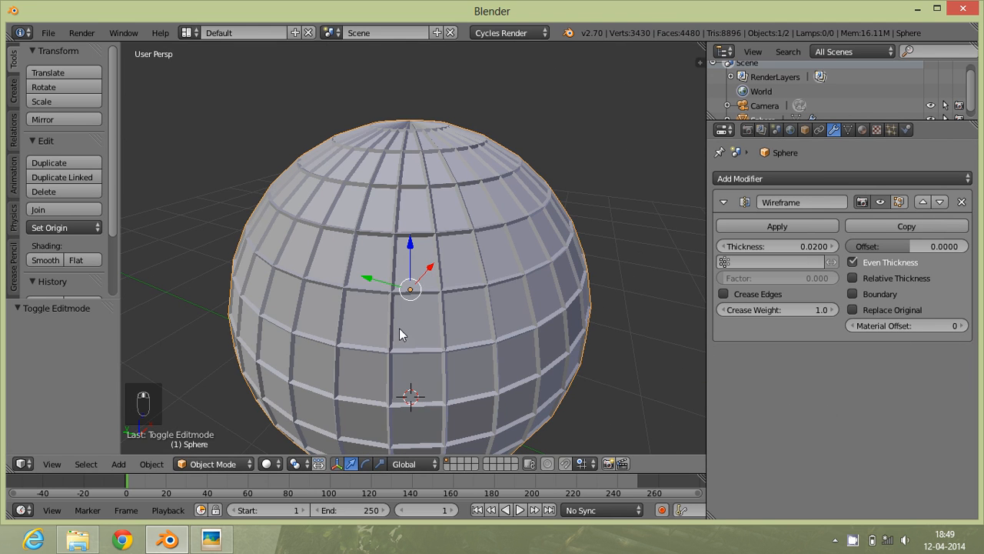
mouse_move(223, 232)
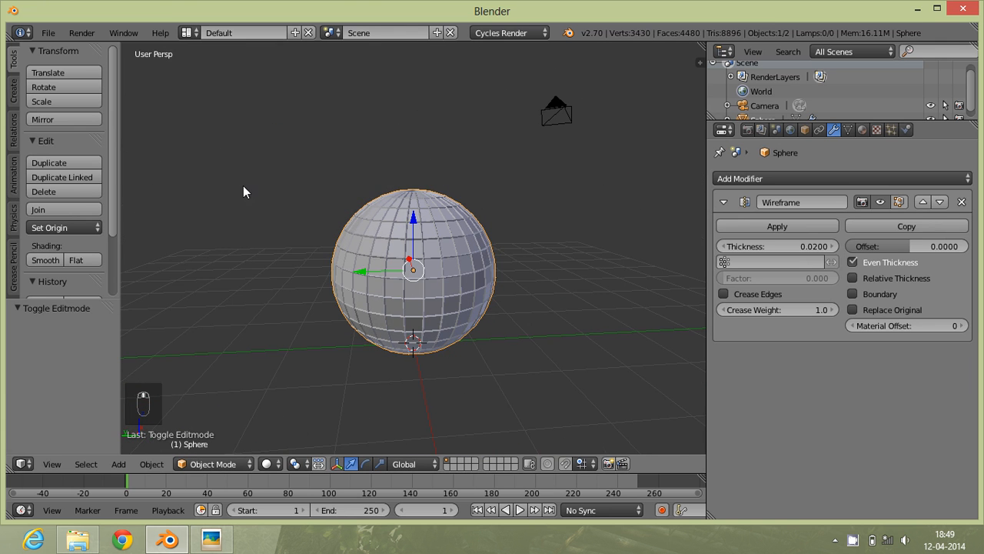
mouse_move(377, 253)
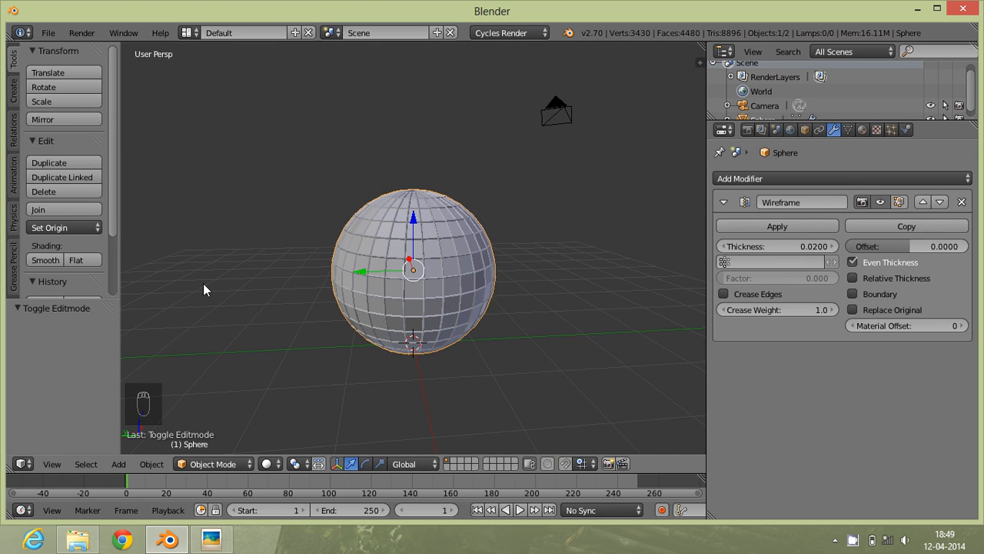
Switch to Front Ortho view and zoom in on the sphere
key("KP_1")
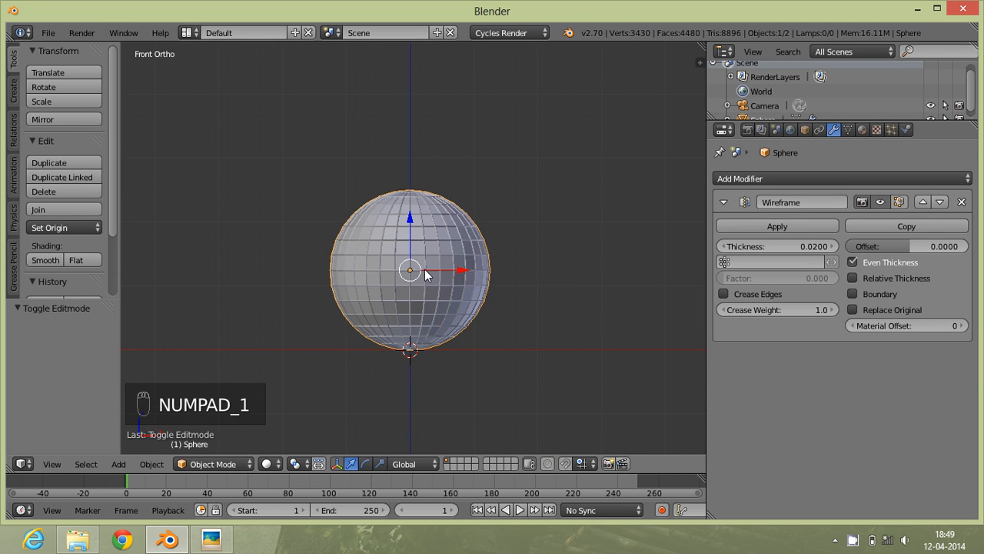
mouse_move(400, 294)
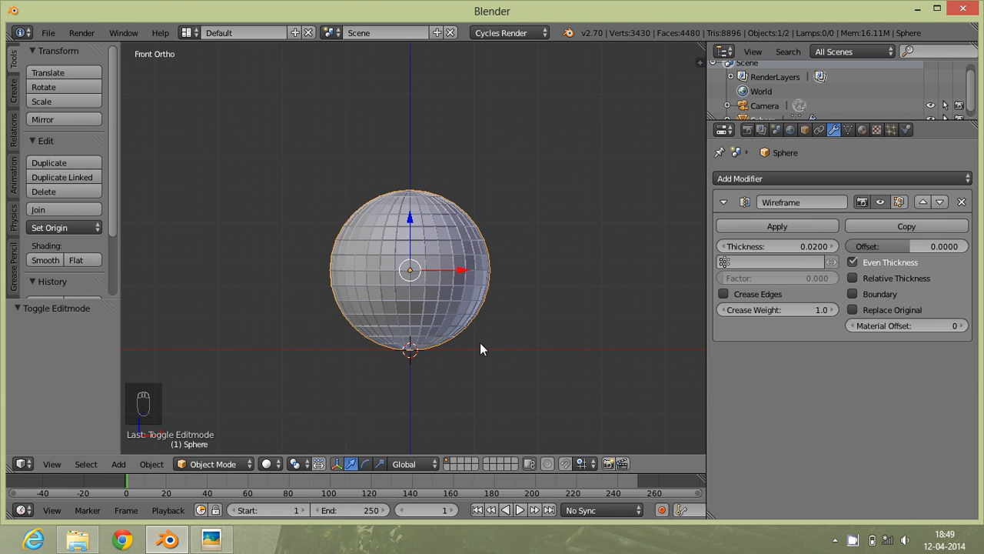
scroll("up", 3)
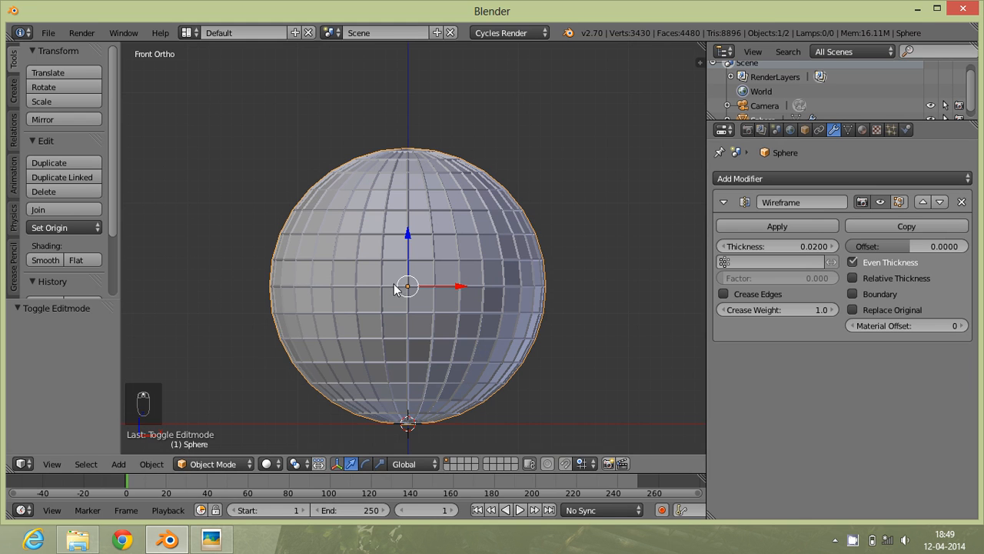
mouse_move(442, 377)
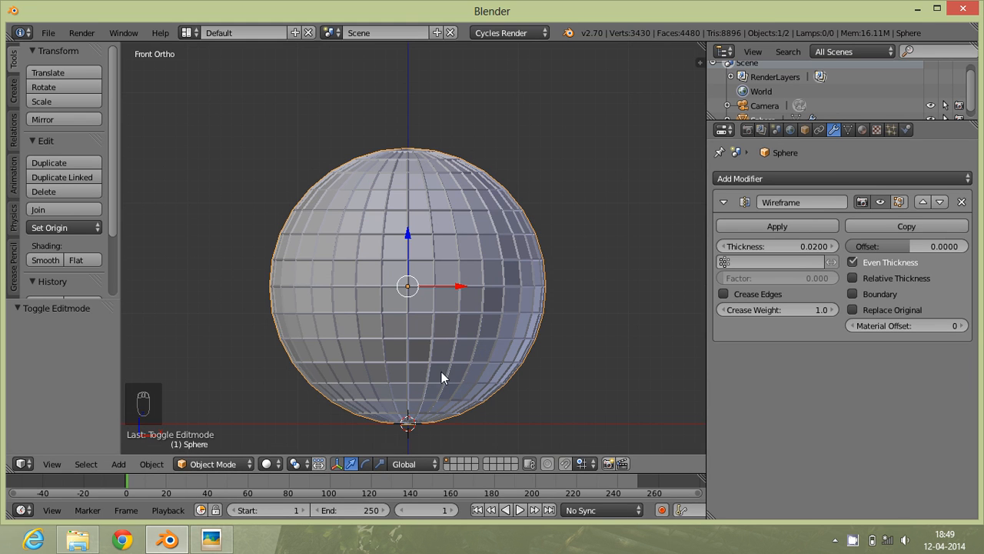
mouse_move(254, 523)
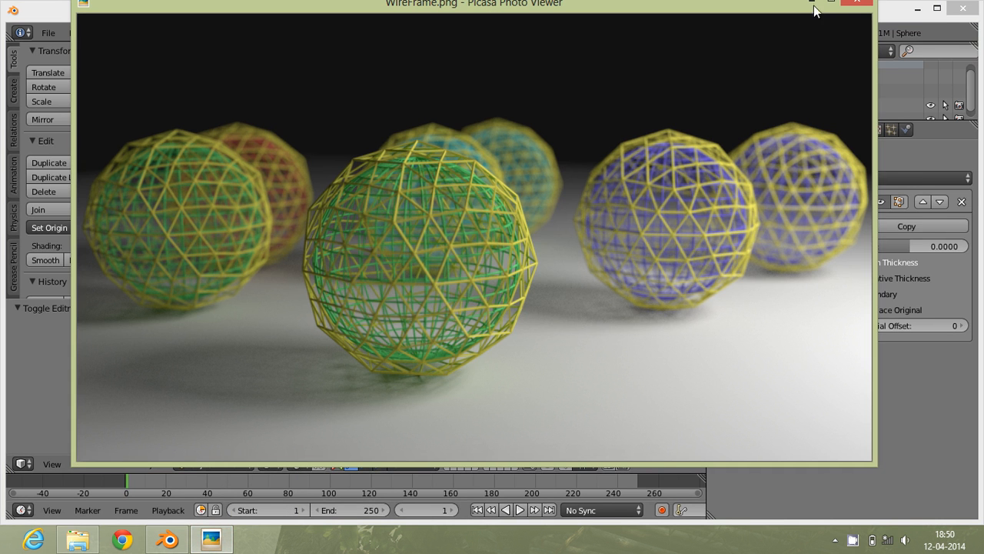
View the WireFrame.png render of colored wireframe spheres full screen in Picasa
left_click(856, 3)
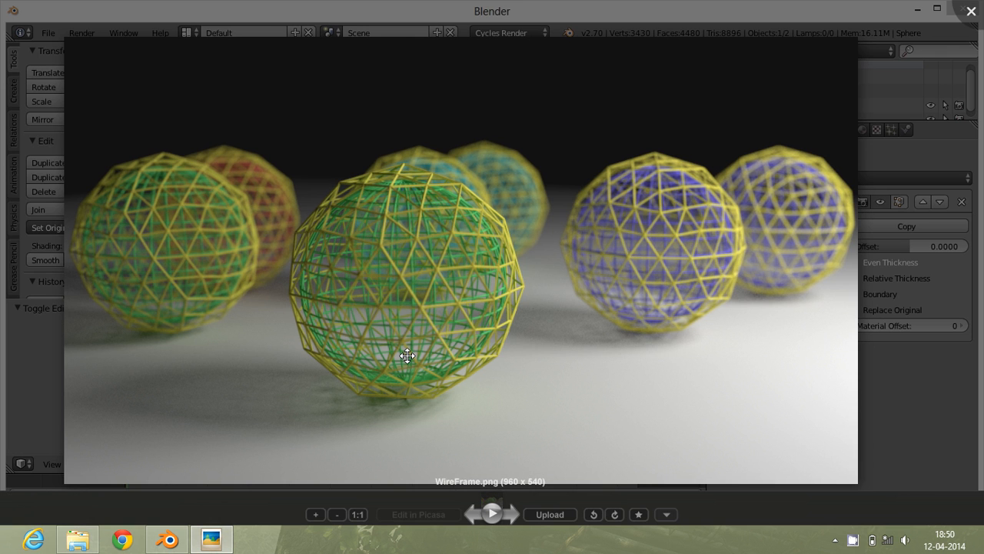
mouse_move(519, 359)
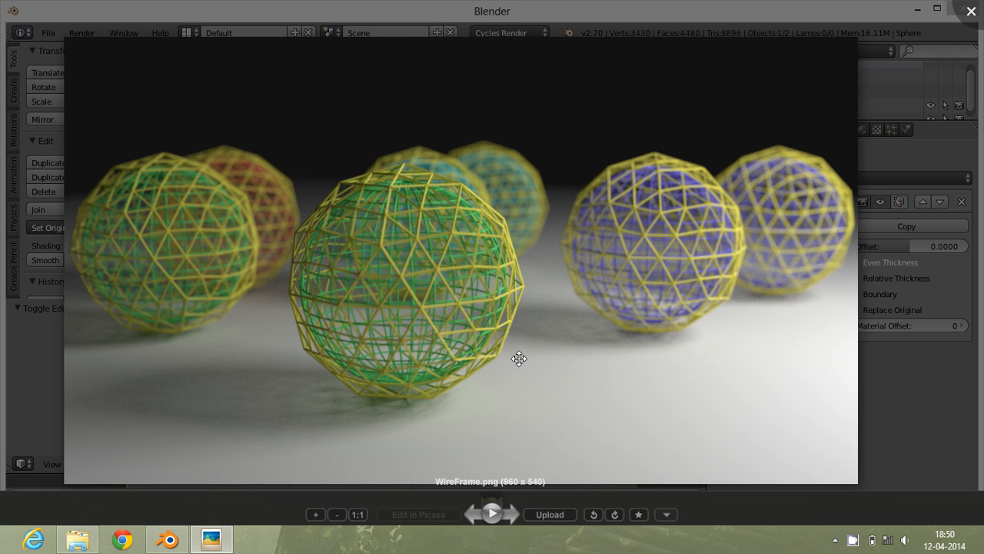
mouse_move(881, 405)
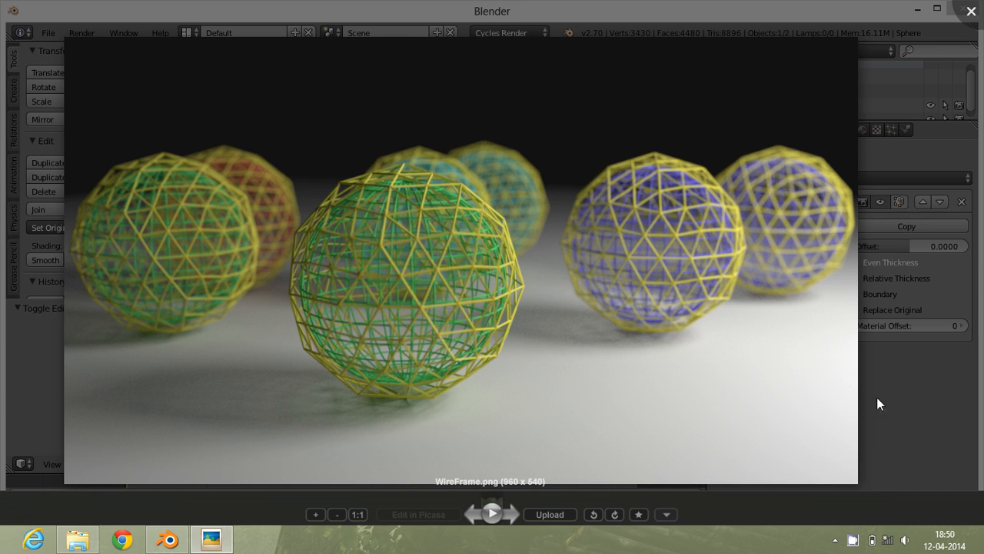
mouse_move(494, 271)
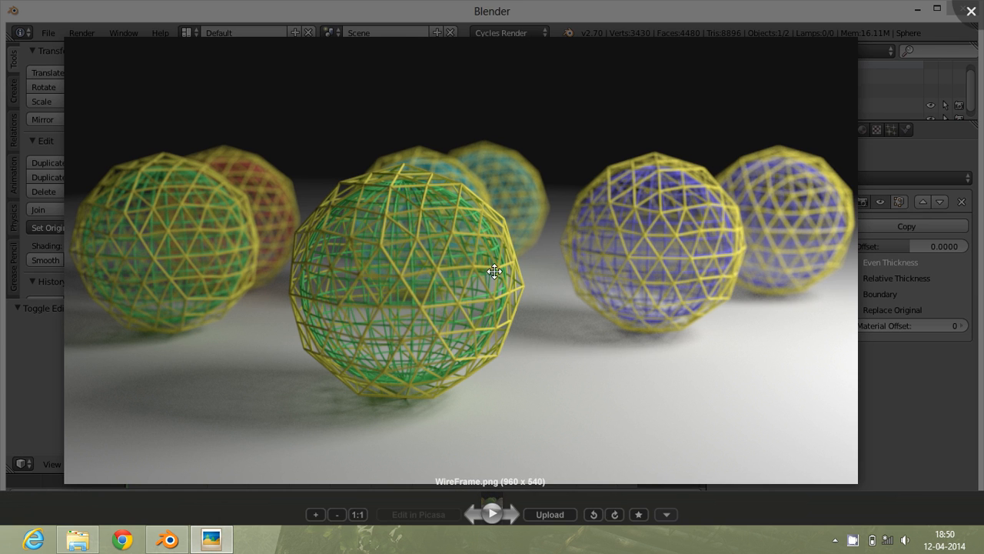
mouse_move(311, 316)
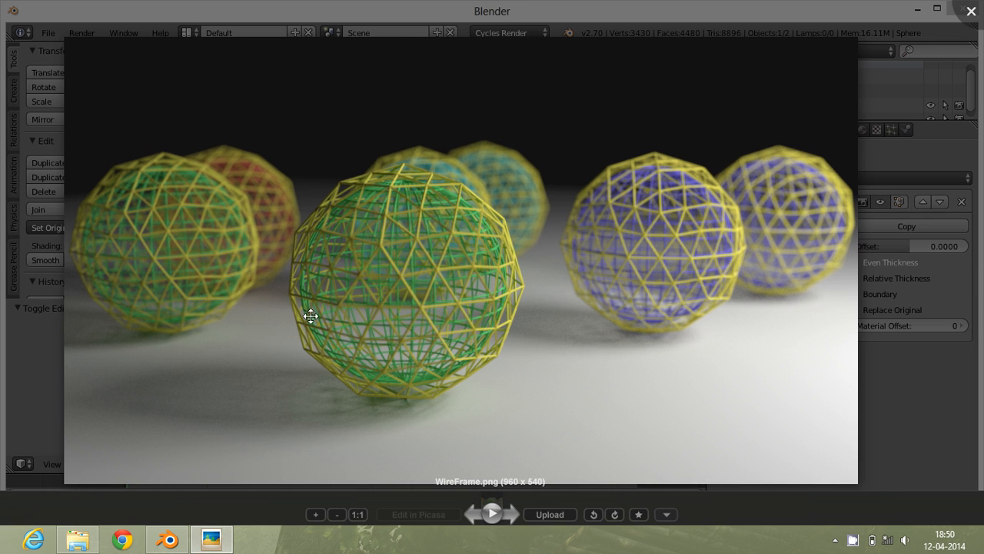
mouse_move(420, 310)
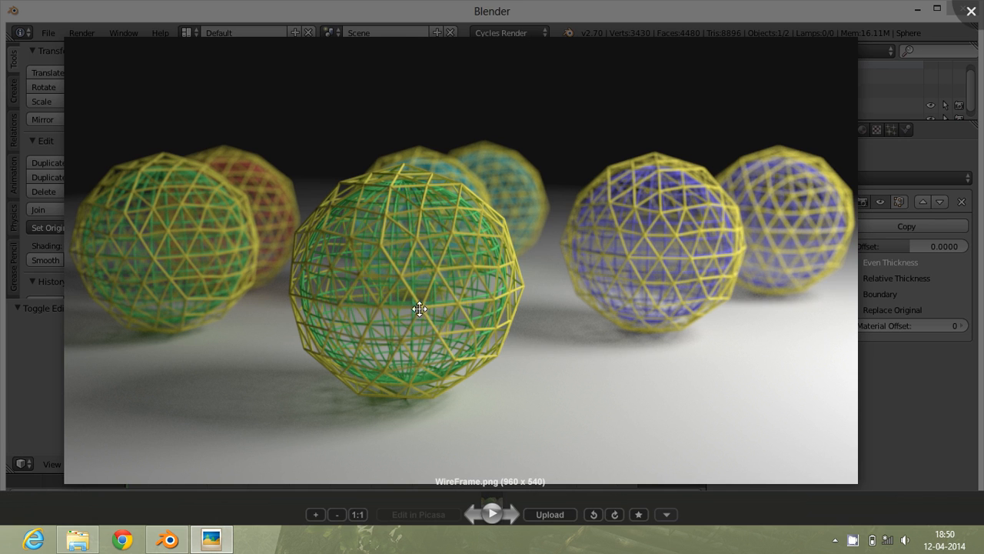
mouse_move(362, 378)
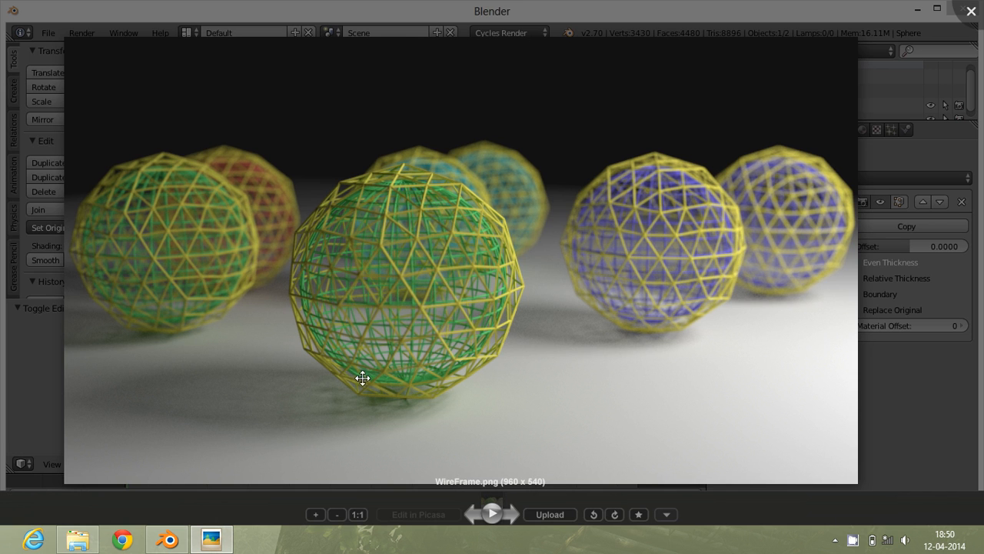
mouse_move(455, 313)
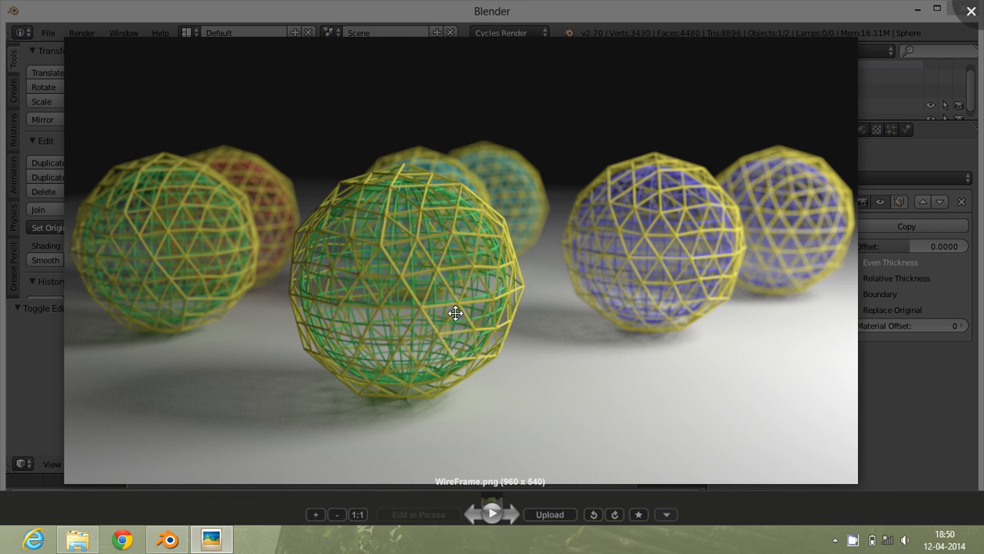
mouse_move(573, 372)
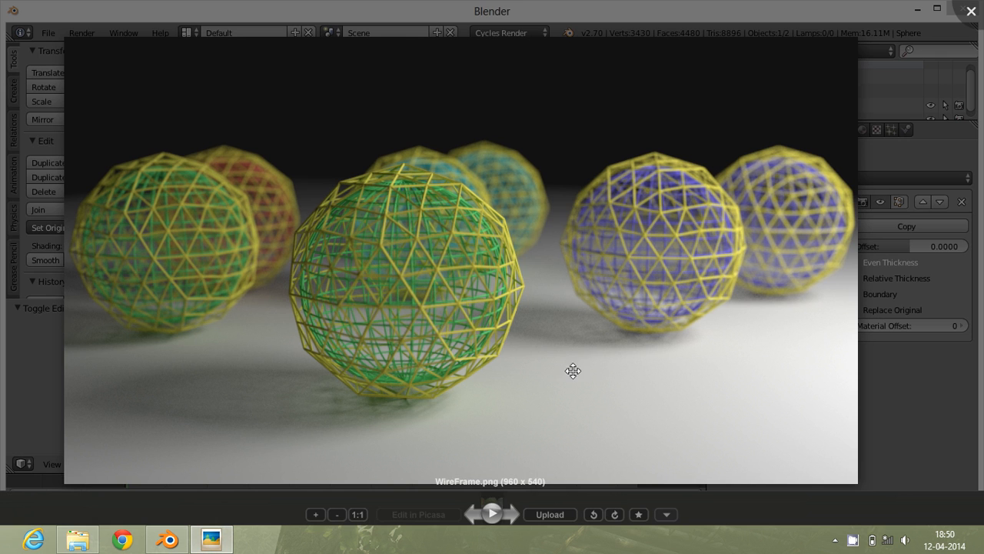
mouse_move(358, 433)
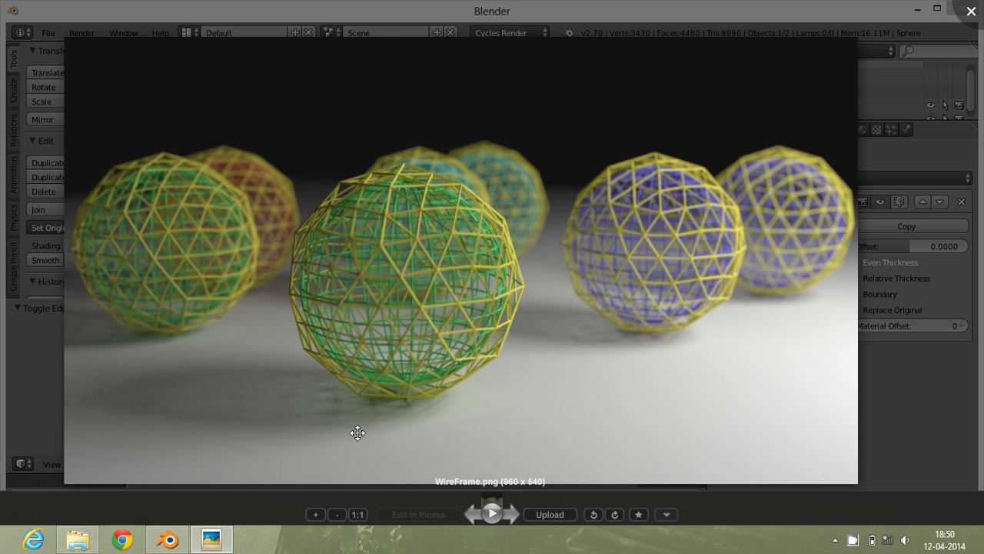
mouse_move(408, 331)
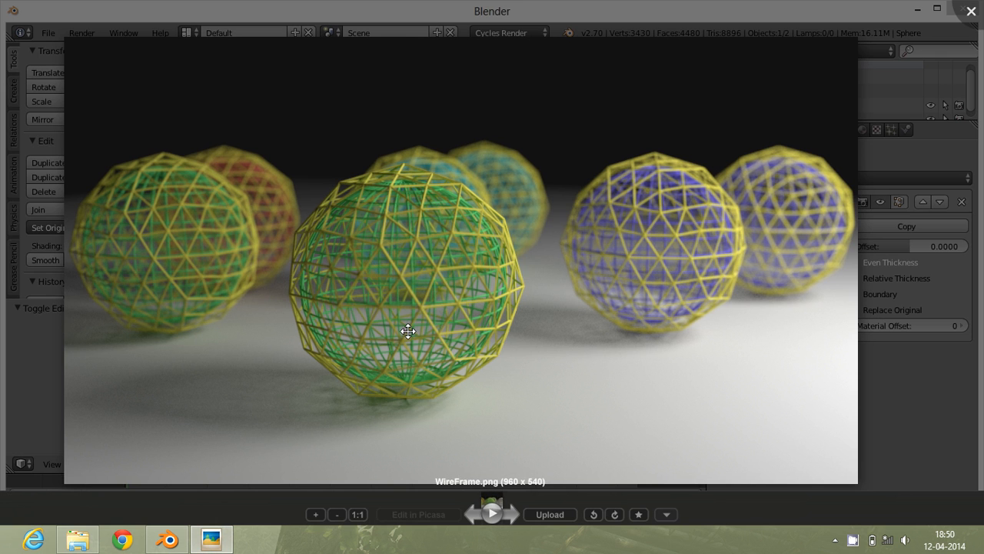
mouse_move(6, 376)
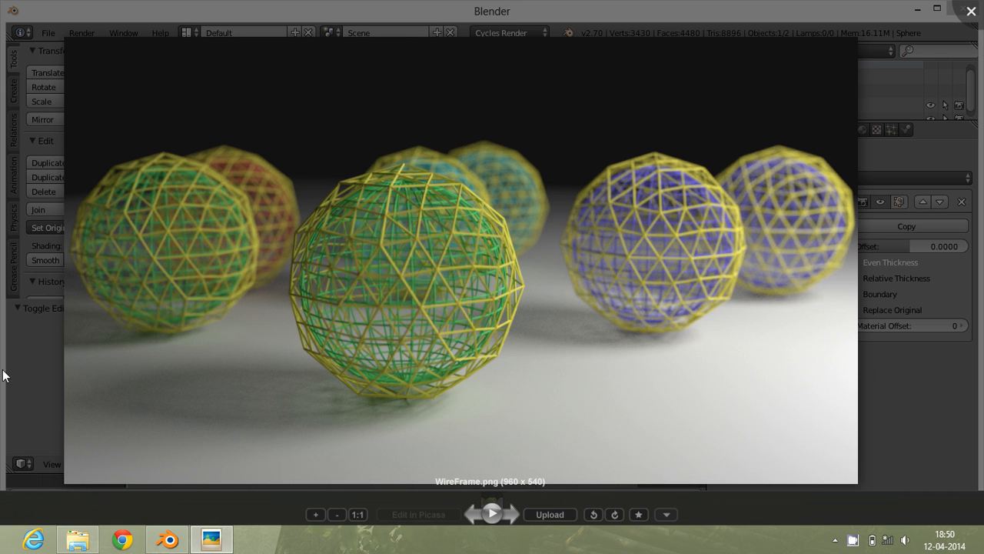
mouse_move(782, 442)
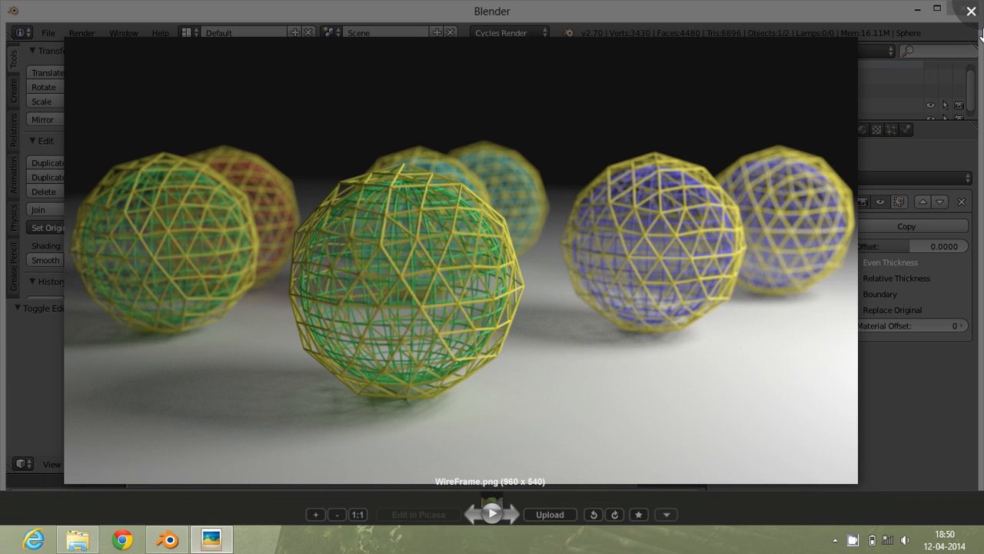
mouse_move(389, 344)
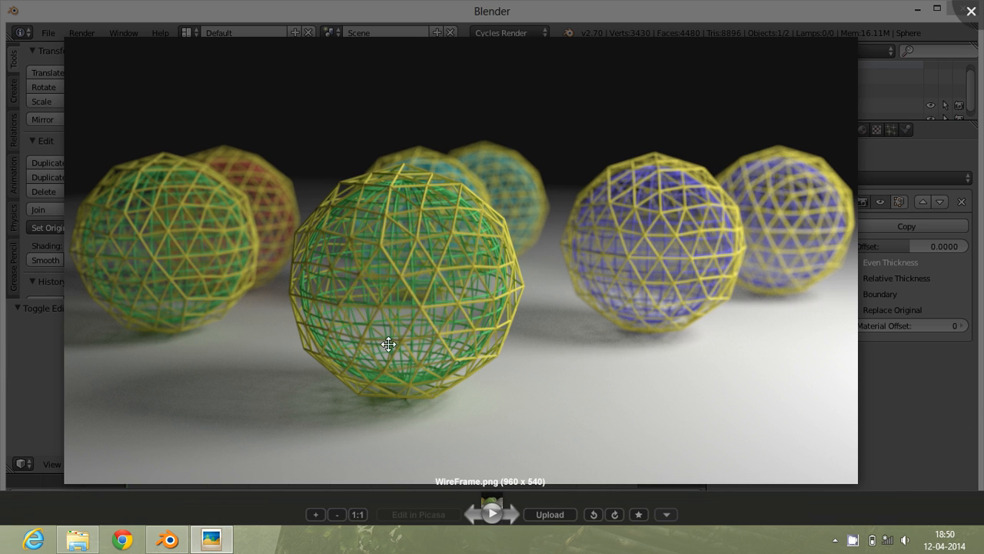
mouse_move(278, 531)
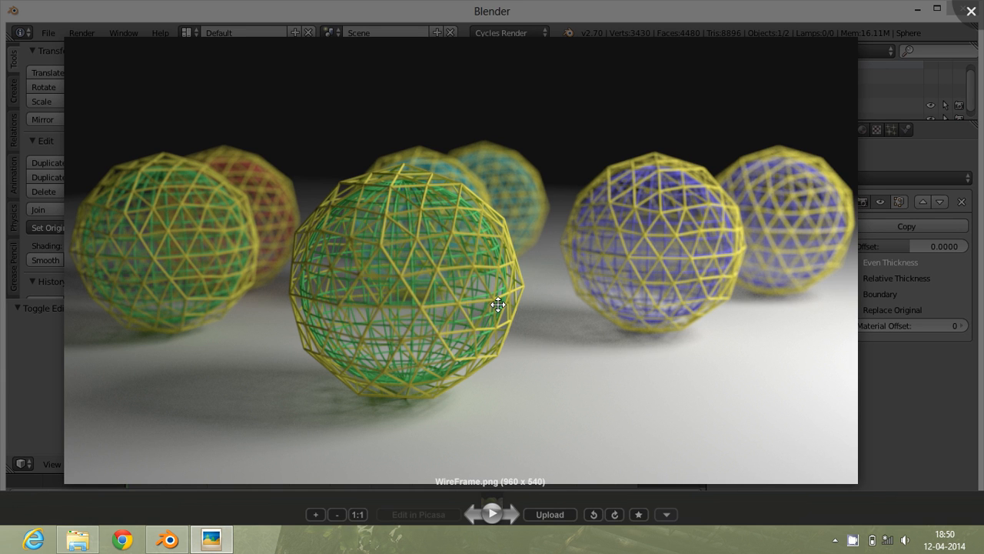
mouse_move(532, 324)
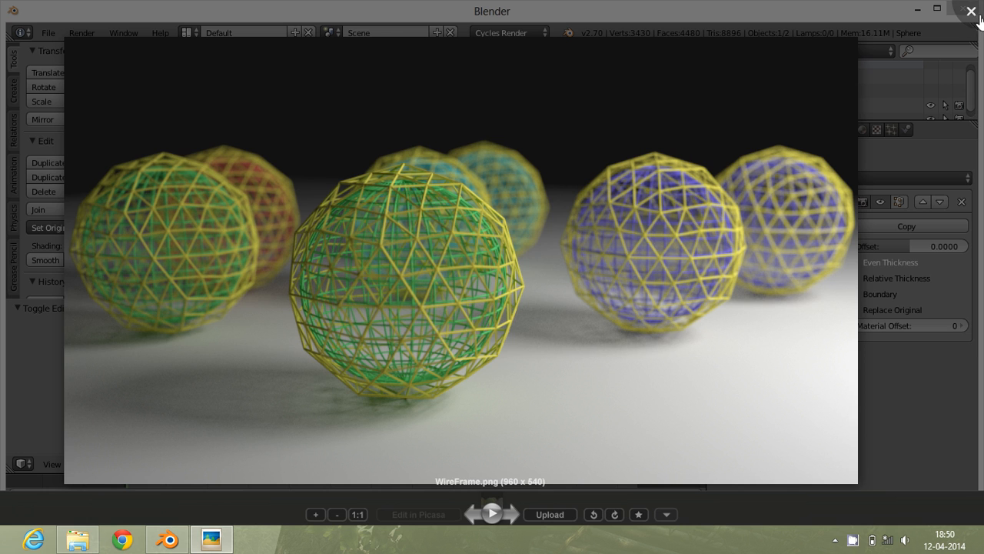
Close Picasa Photo Viewer and zoom out in the Blender viewport
left_click(971, 11)
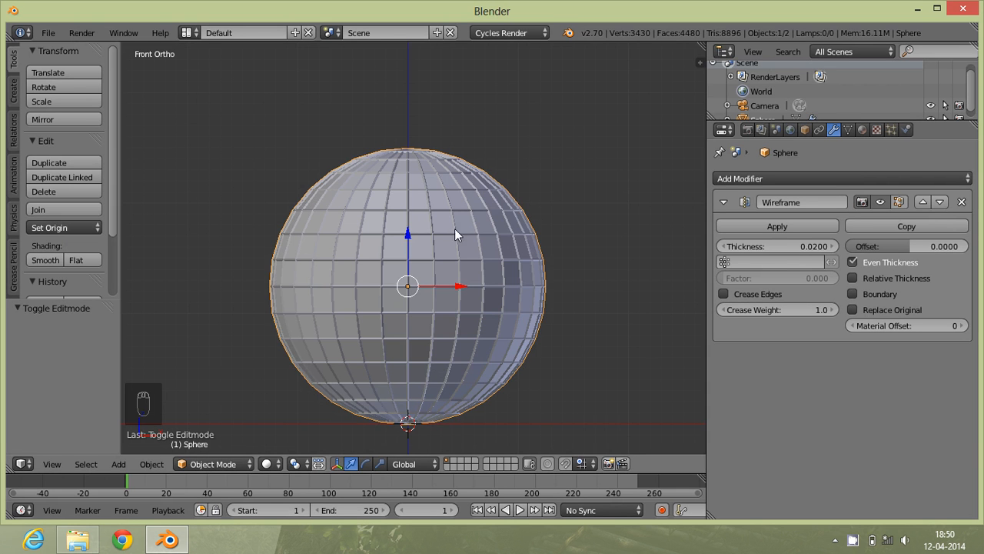
scroll("down", 3)
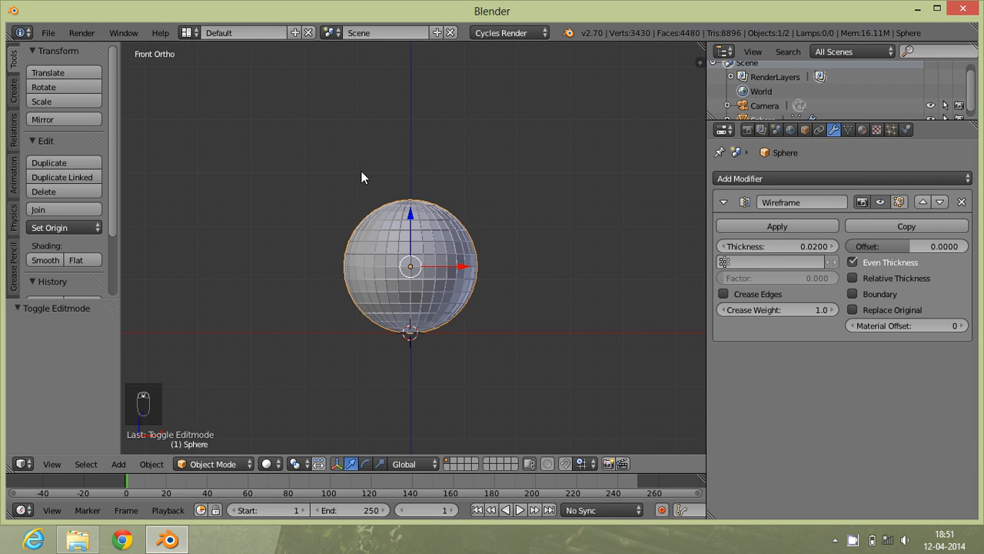
mouse_move(546, 293)
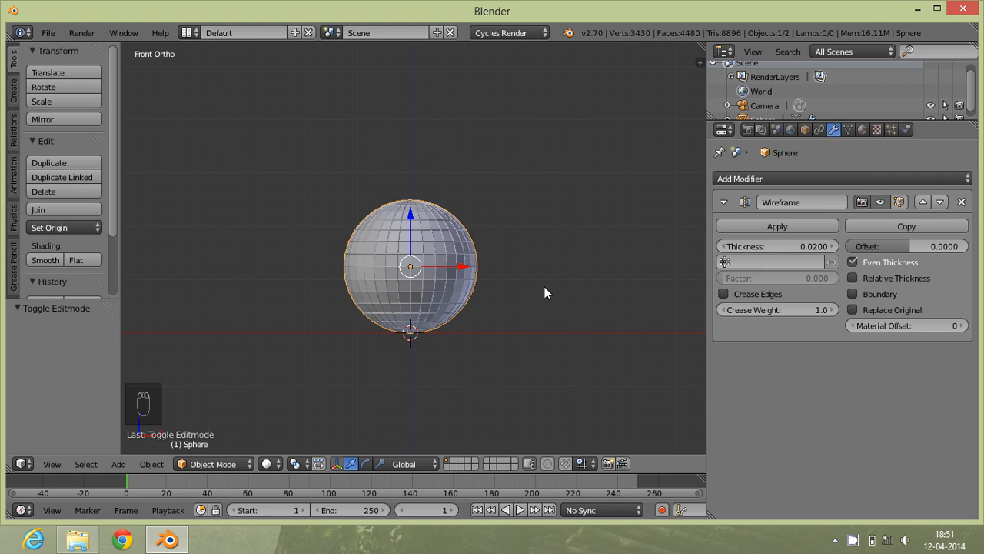
mouse_move(523, 311)
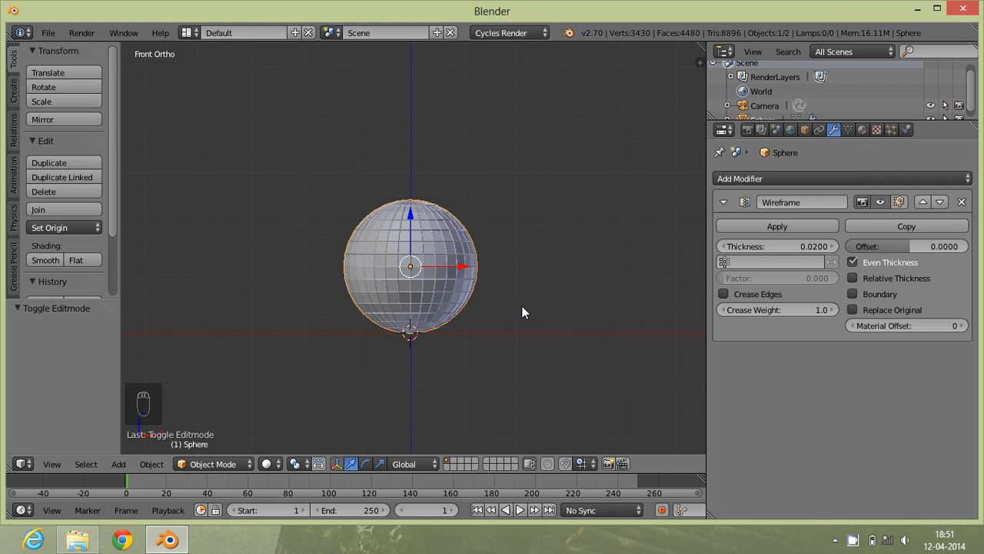
mouse_move(322, 333)
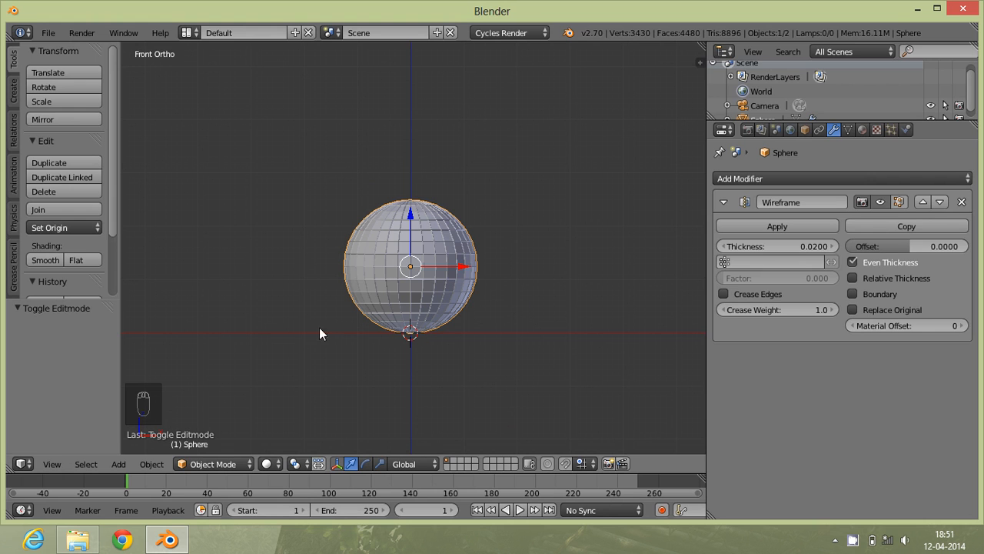
mouse_move(541, 366)
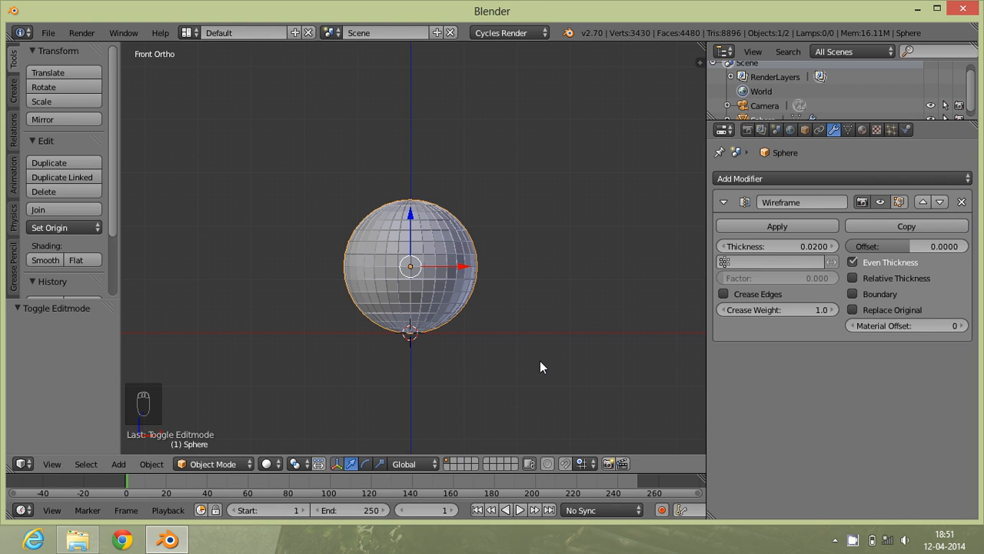
mouse_move(565, 296)
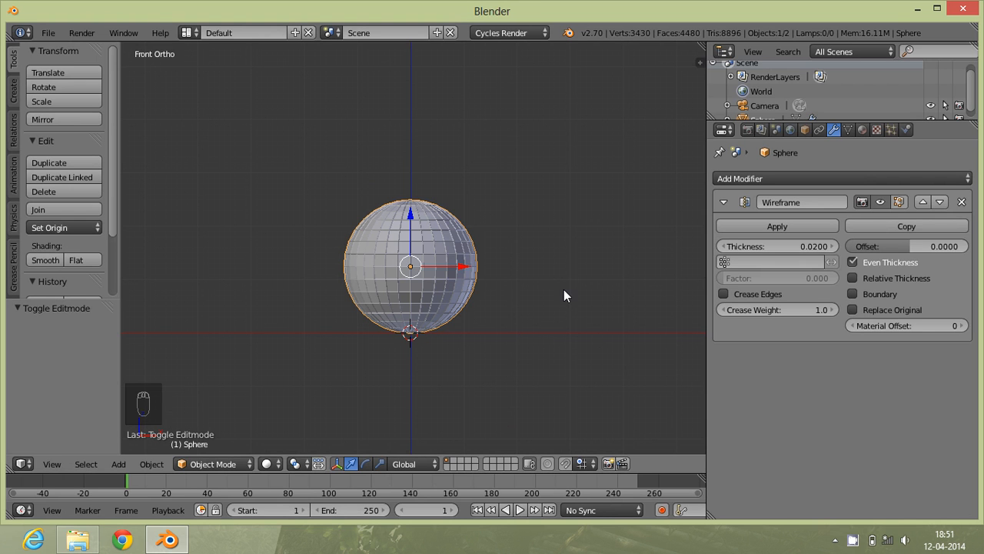
mouse_move(822, 544)
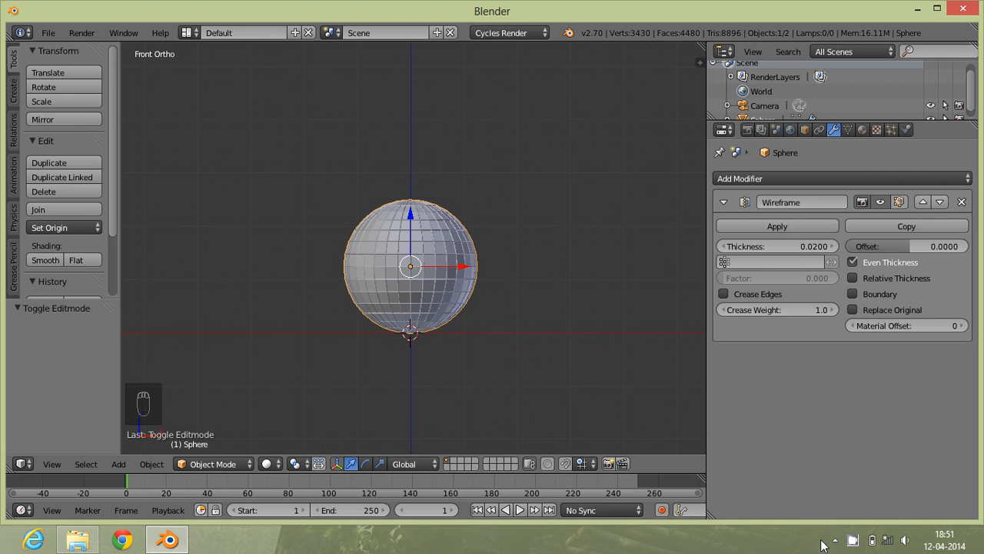